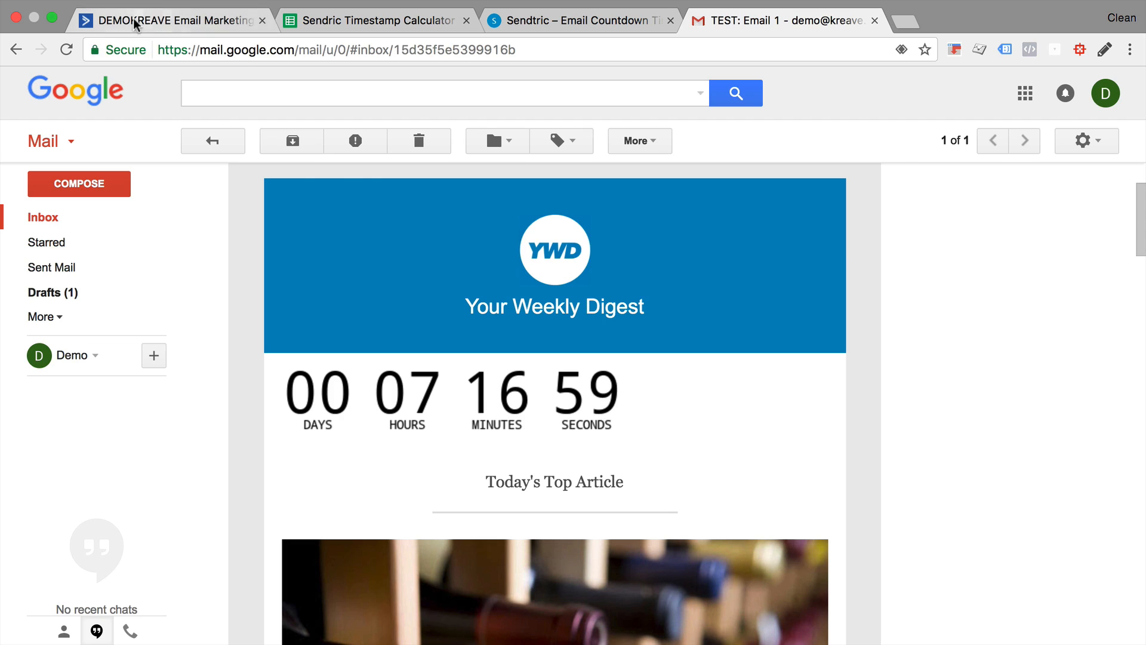
Step: Add an empty HTML block under Email 1's header and open its Custom HTML editor
left_click(169, 20)
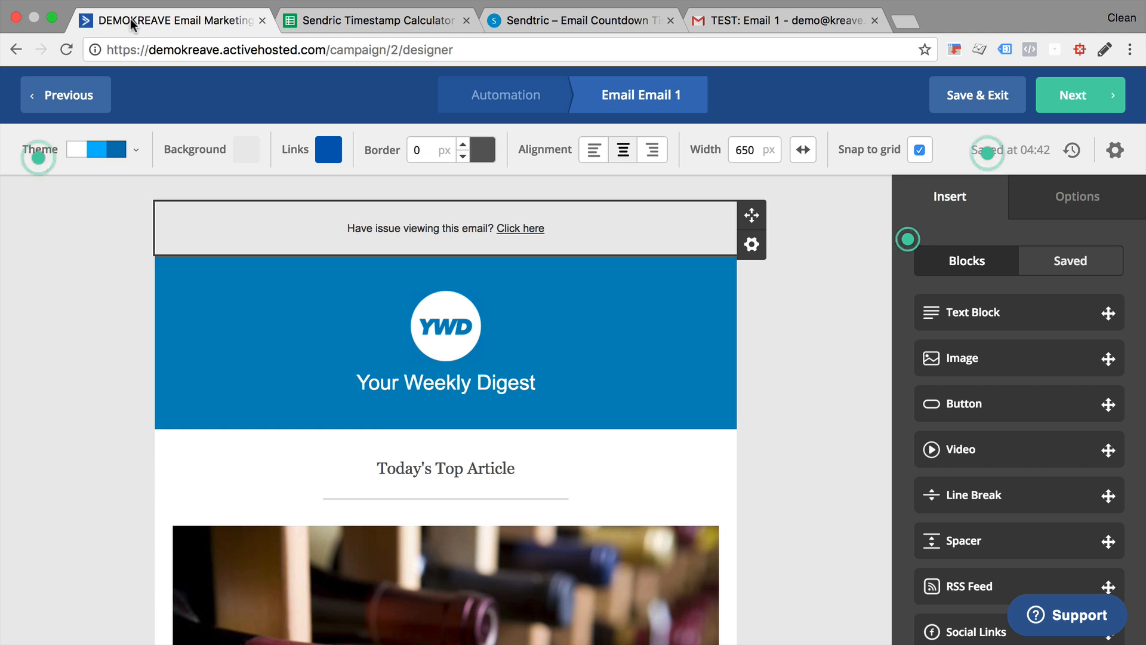
mouse_move(898, 312)
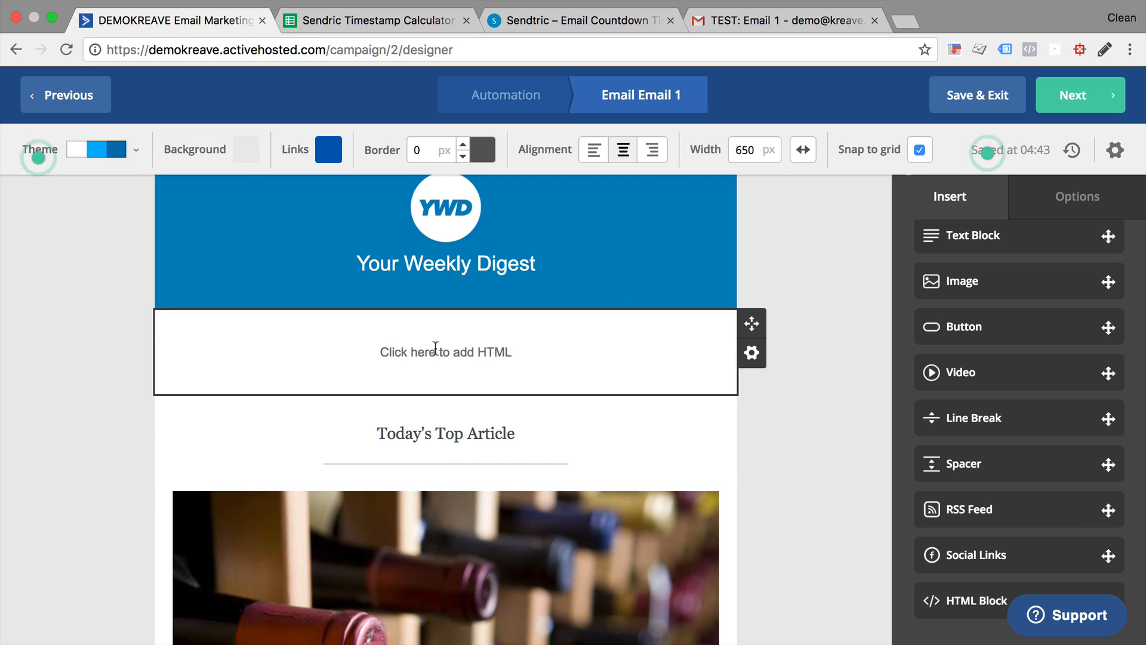
left_click(446, 352)
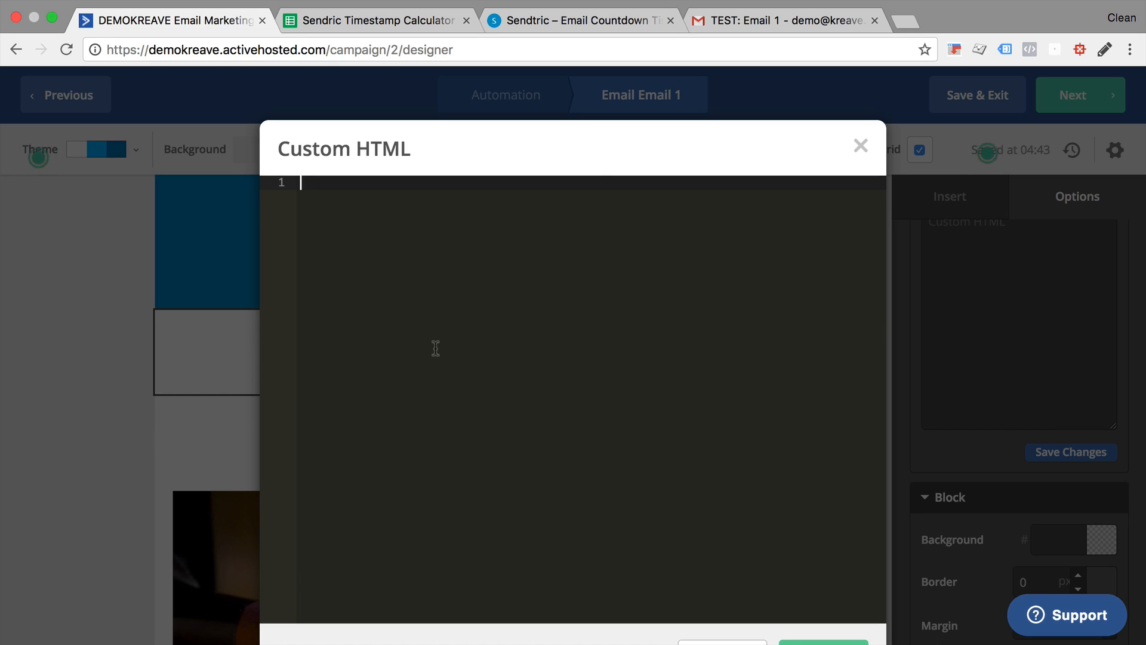
left_click(578, 20)
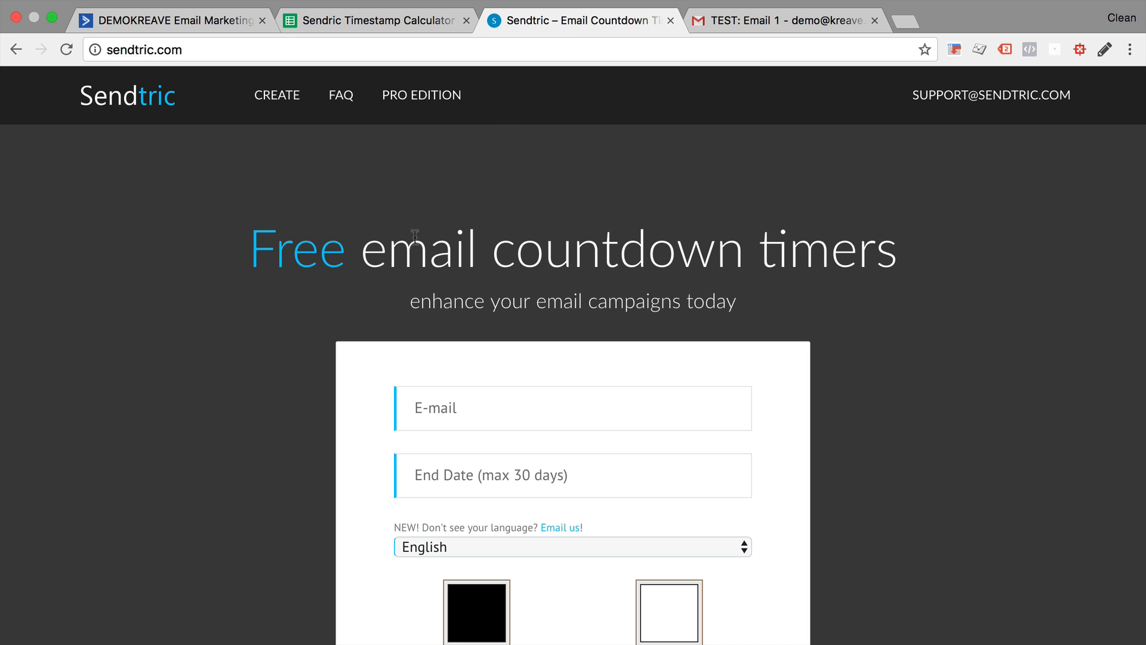
mouse_move(932, 276)
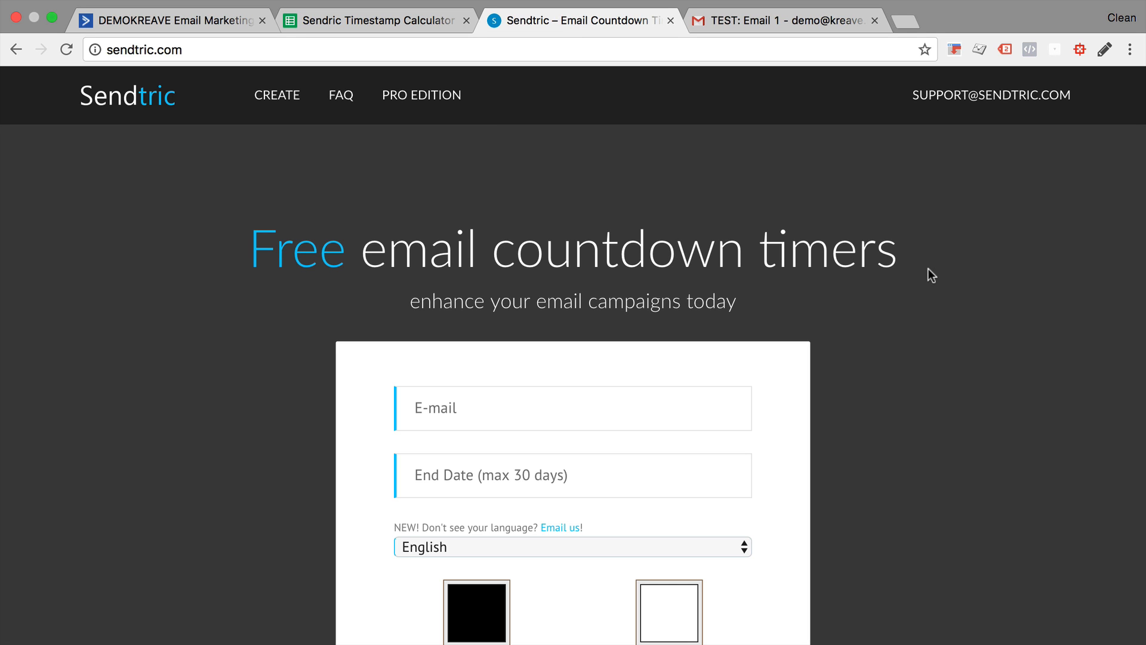
scroll("down", 3)
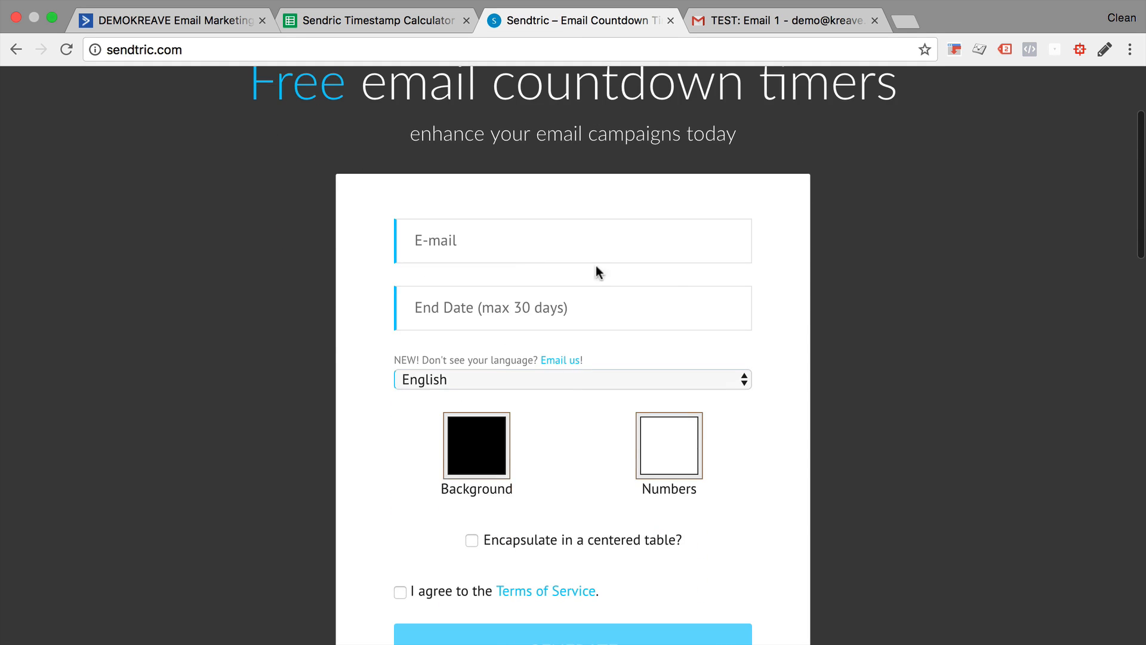
type("test@test.com")
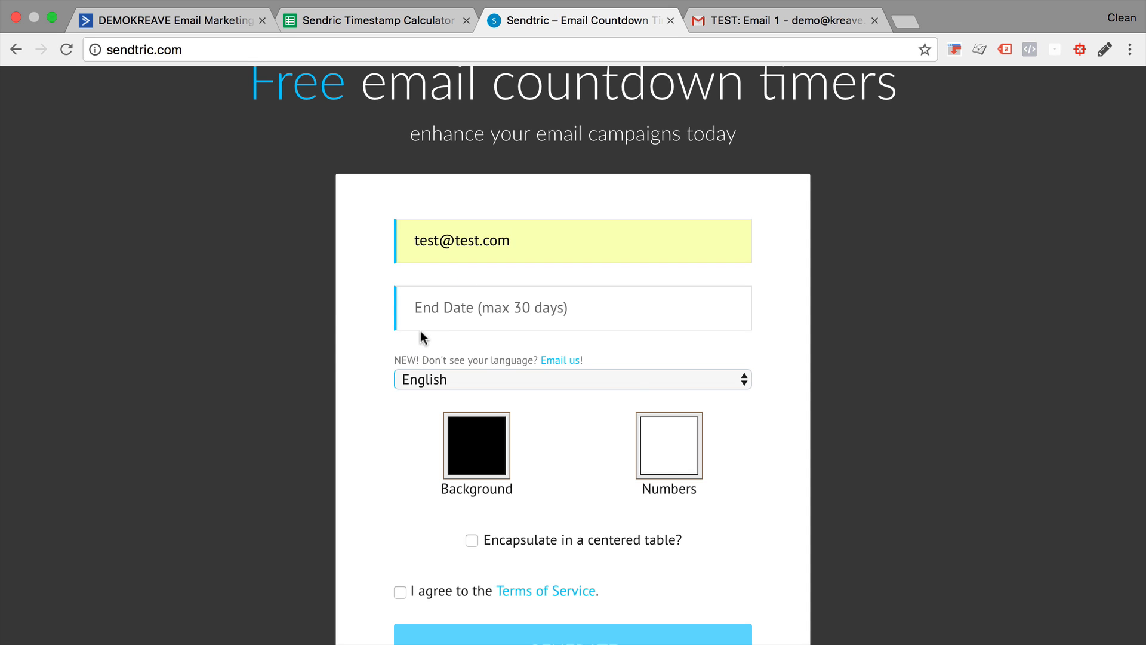
left_click(572, 309)
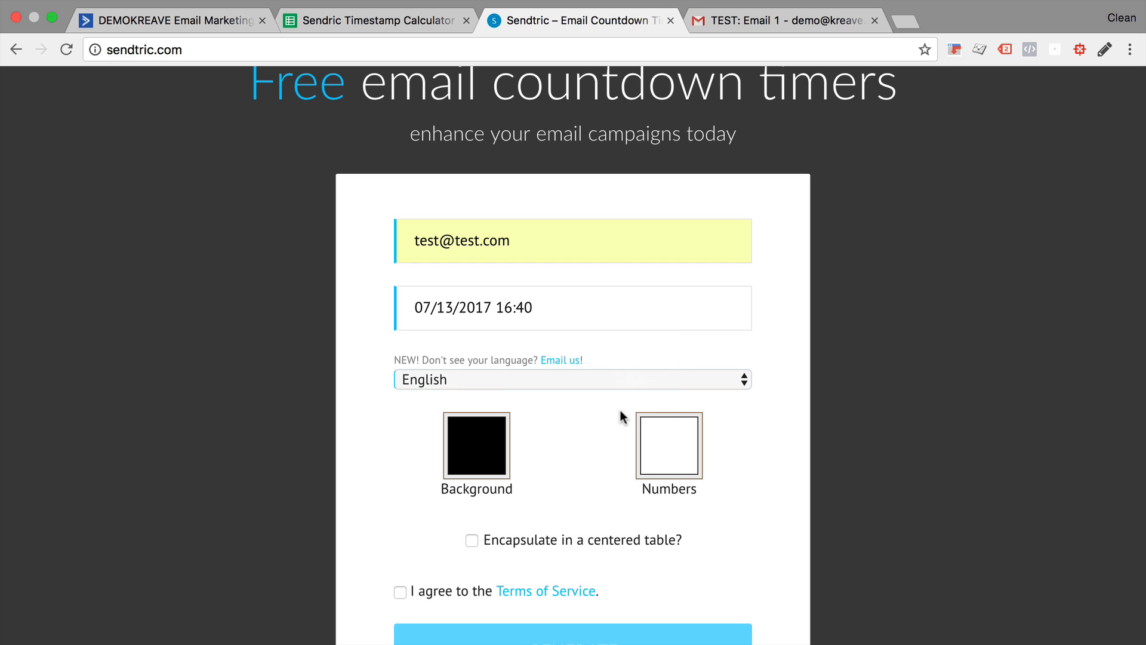
scroll("down", 3)
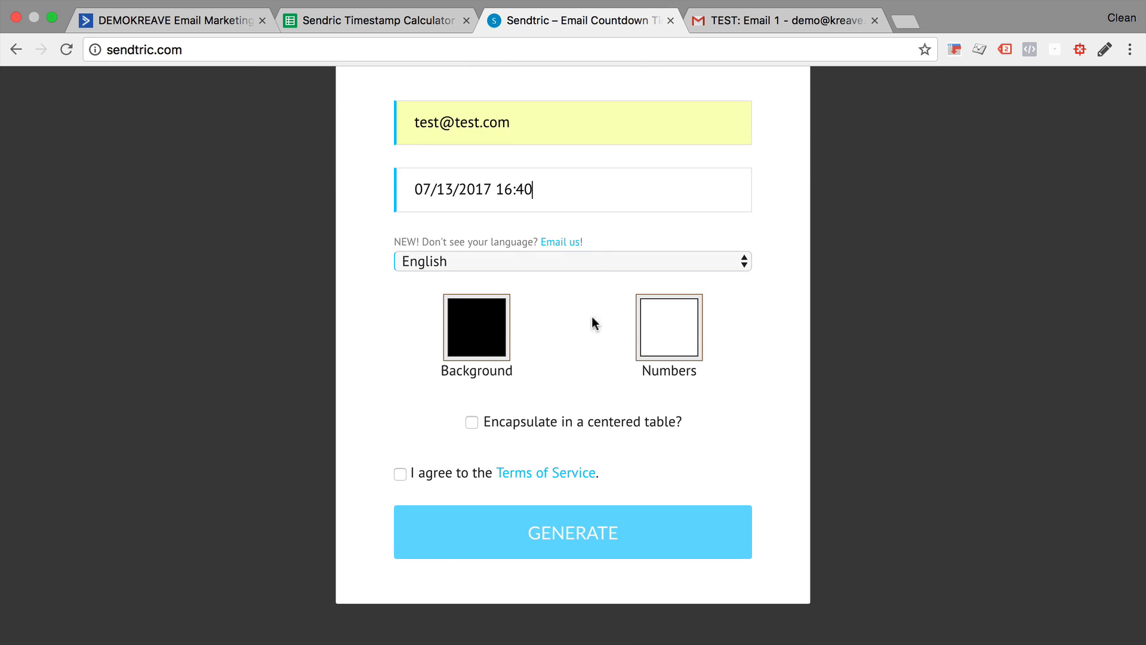
Step: Keep English, agree to the terms, generate the timer and select its image embed code
left_click(573, 261)
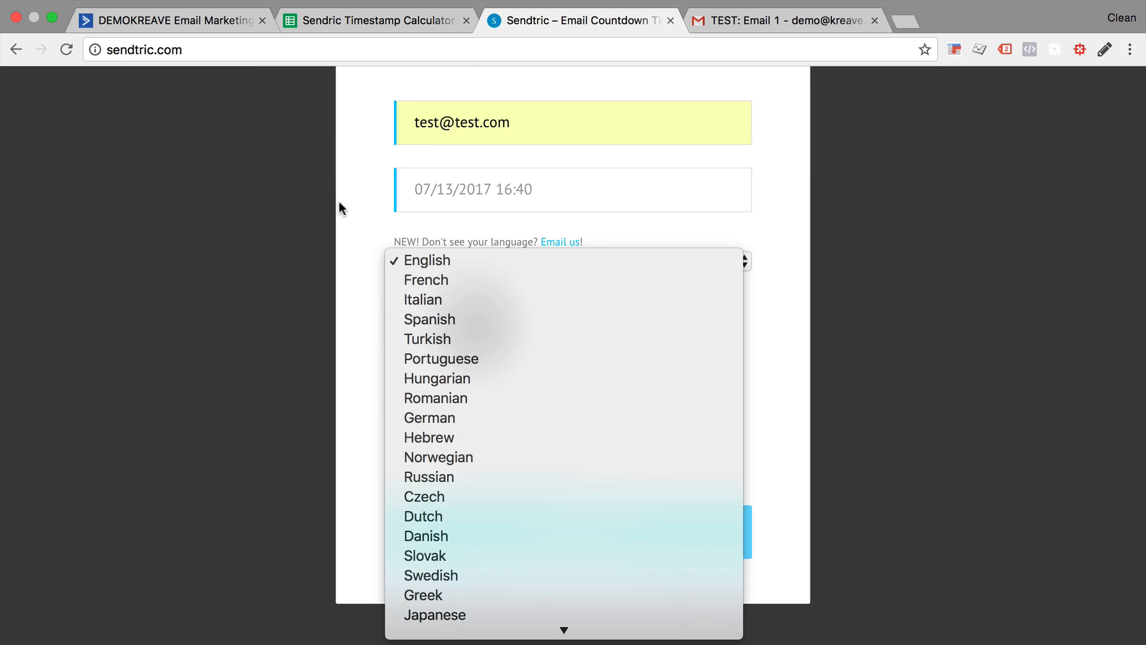
left_click(775, 20)
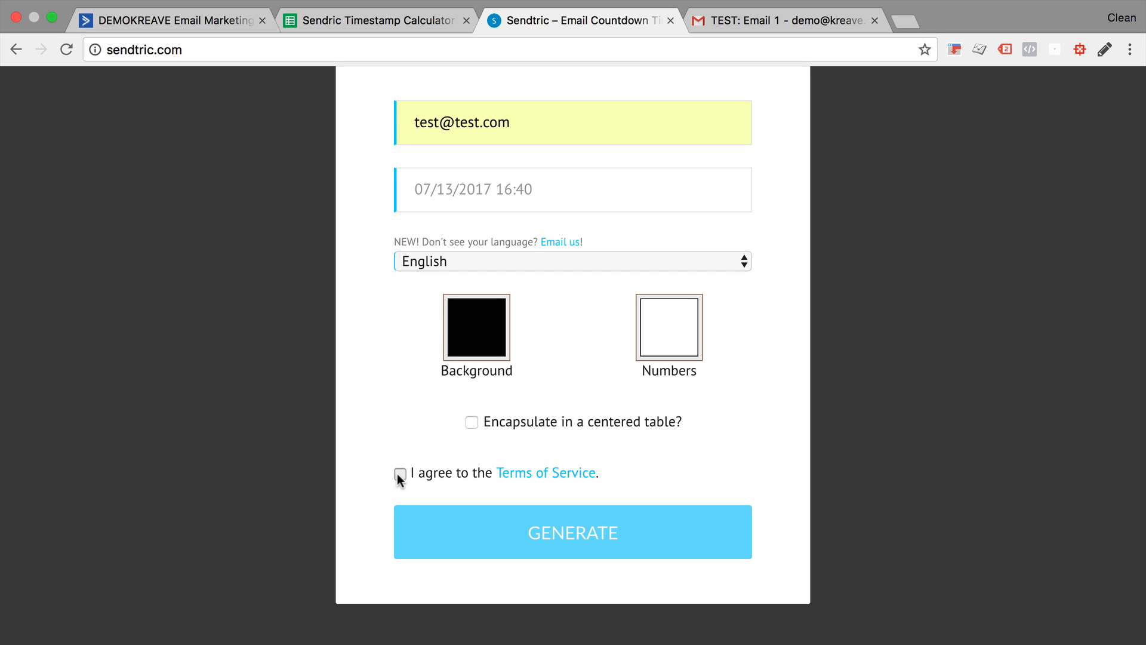
left_click(401, 473)
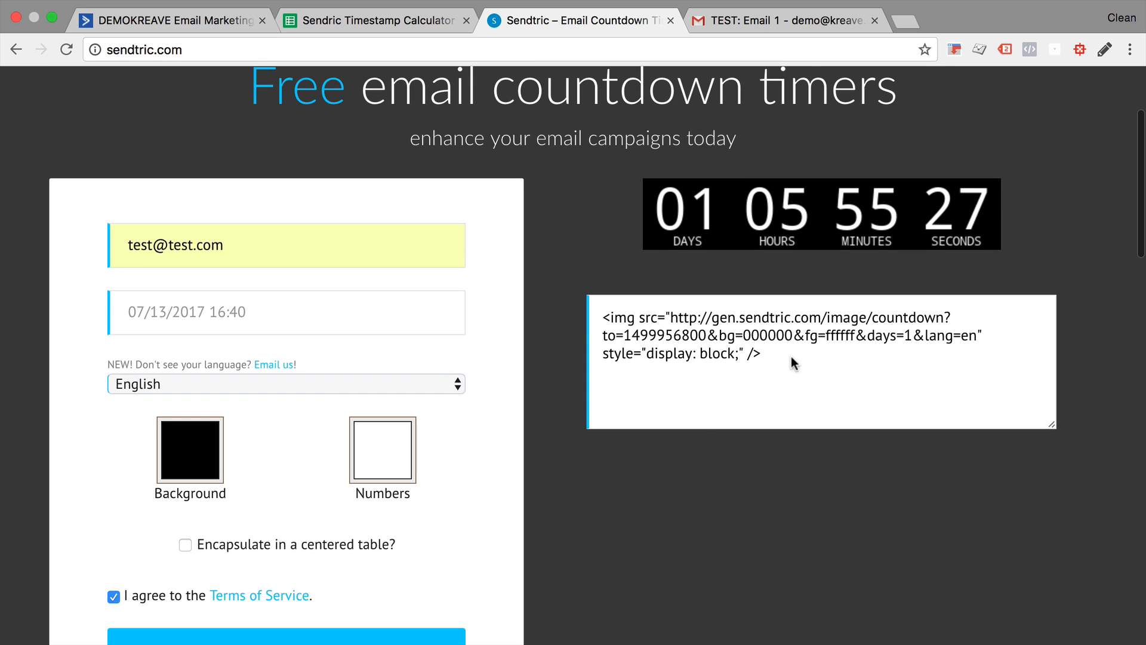
triple_click(767, 336)
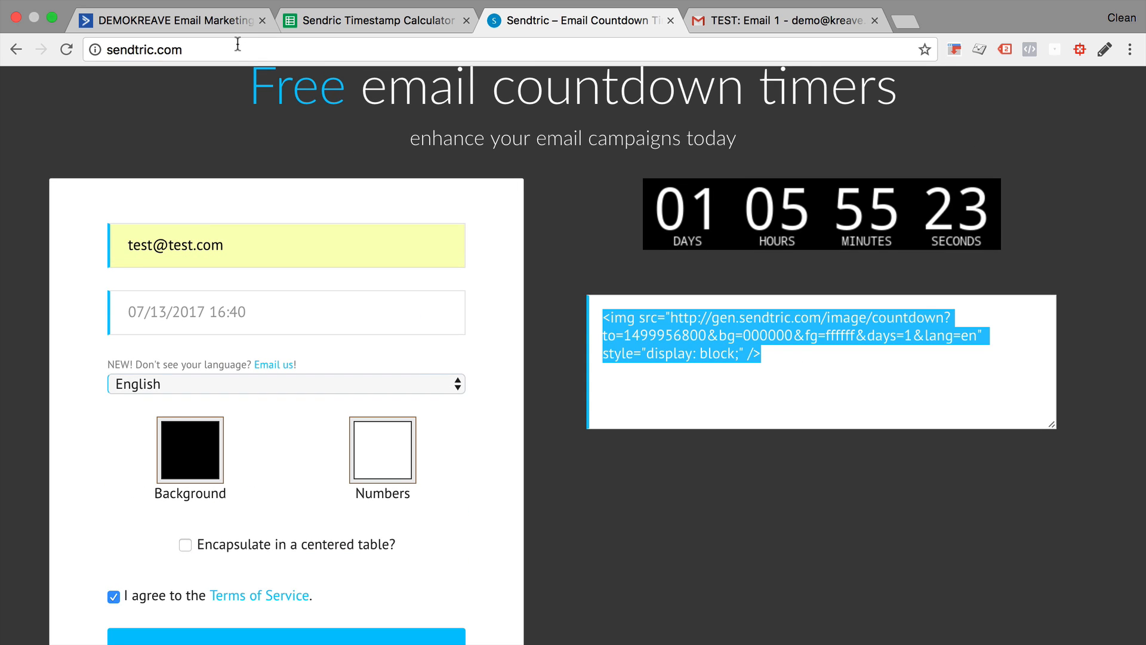
Step: Paste the Sendtric img code into the HTML block of Email 1 and save it
left_click(173, 21)
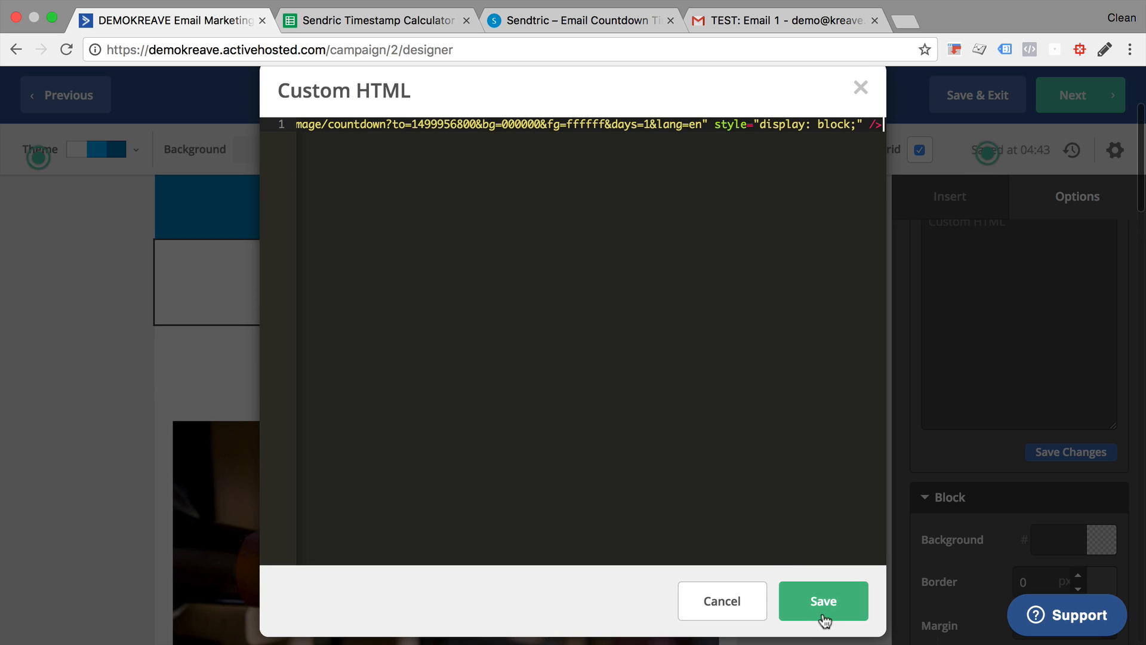
left_click(823, 600)
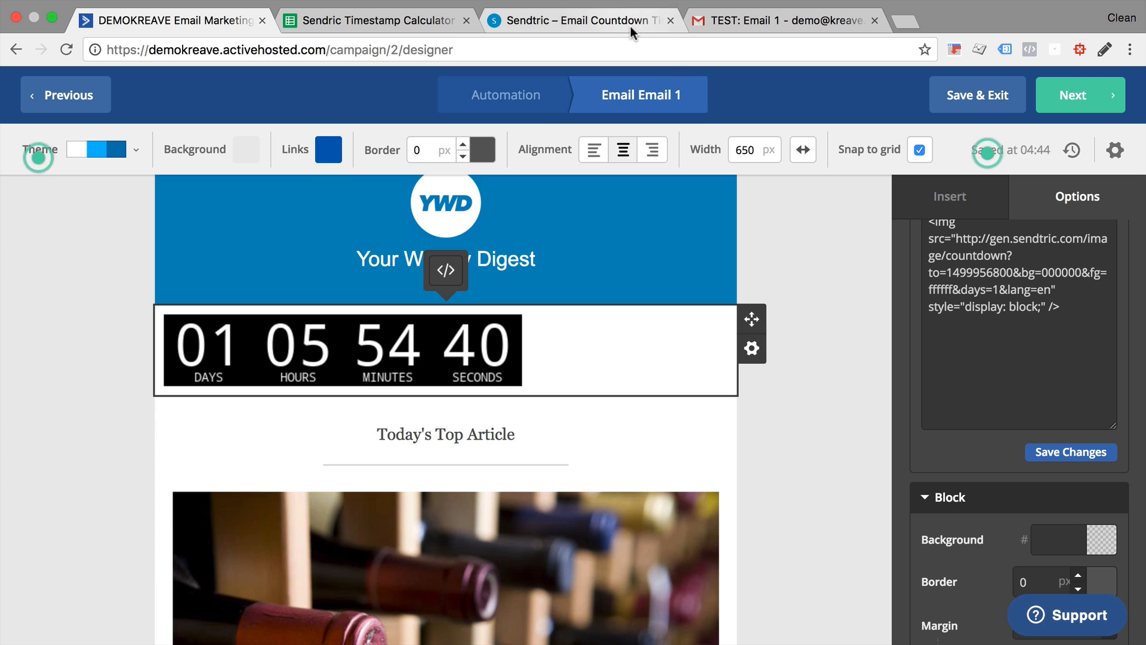
left_click(577, 20)
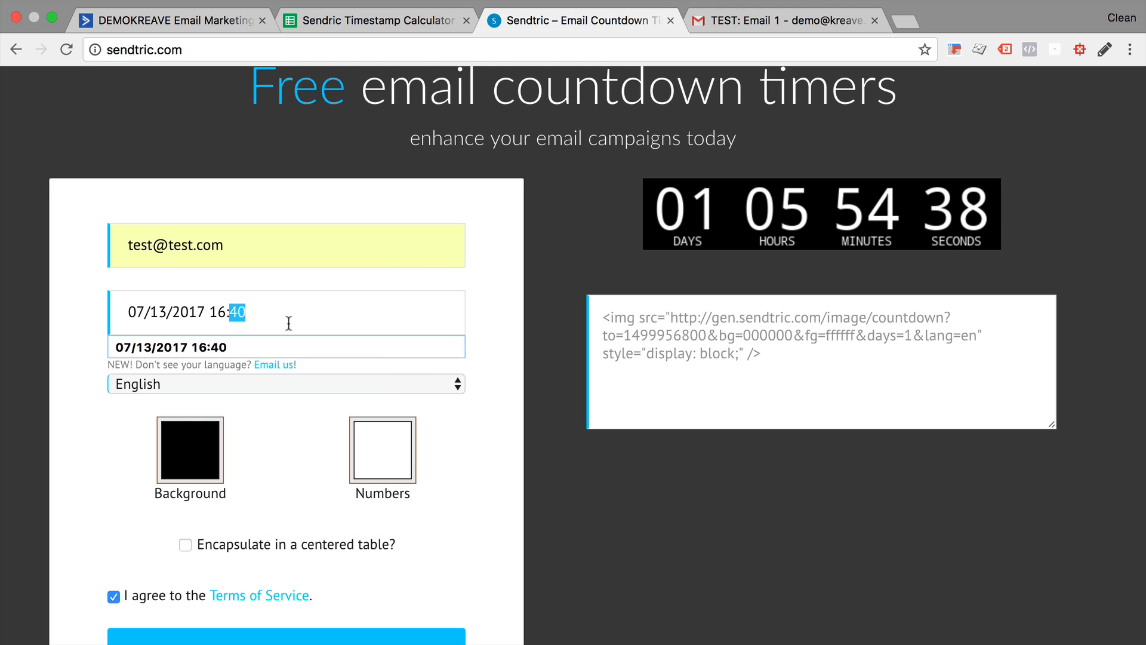
left_click(285, 313)
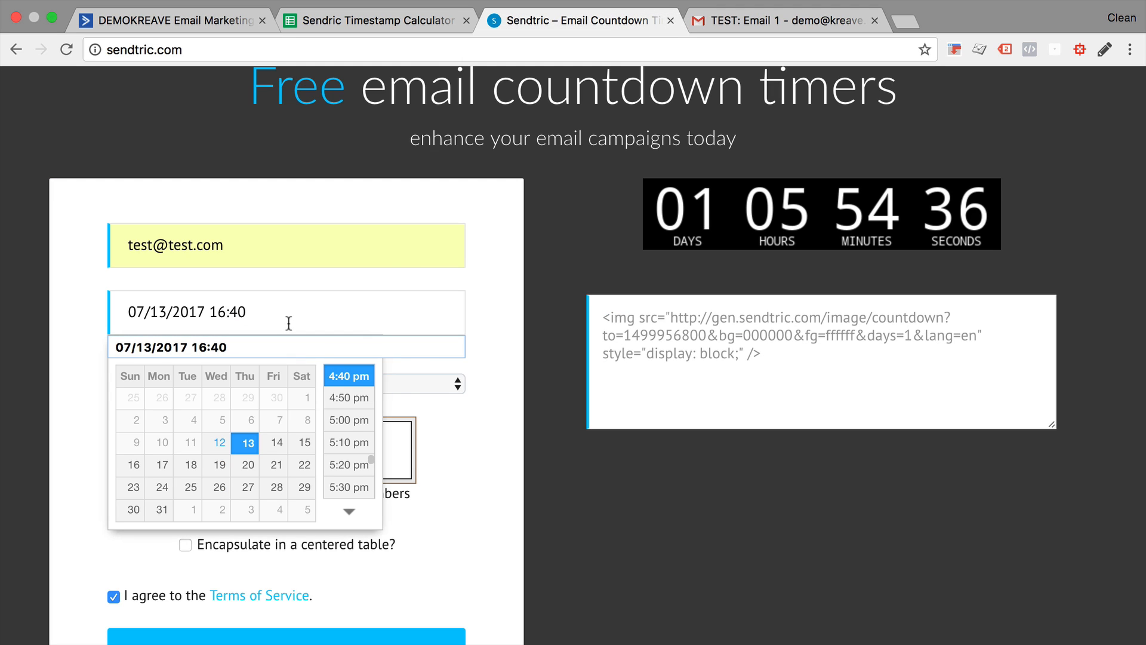
mouse_move(586, 278)
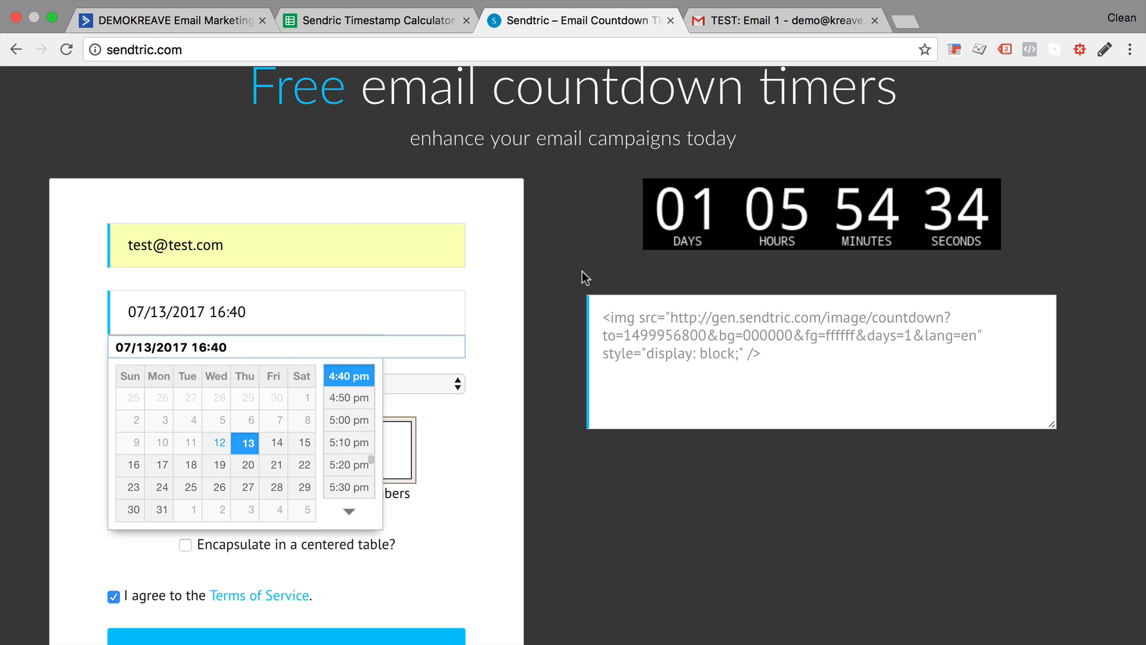
left_click(286, 312)
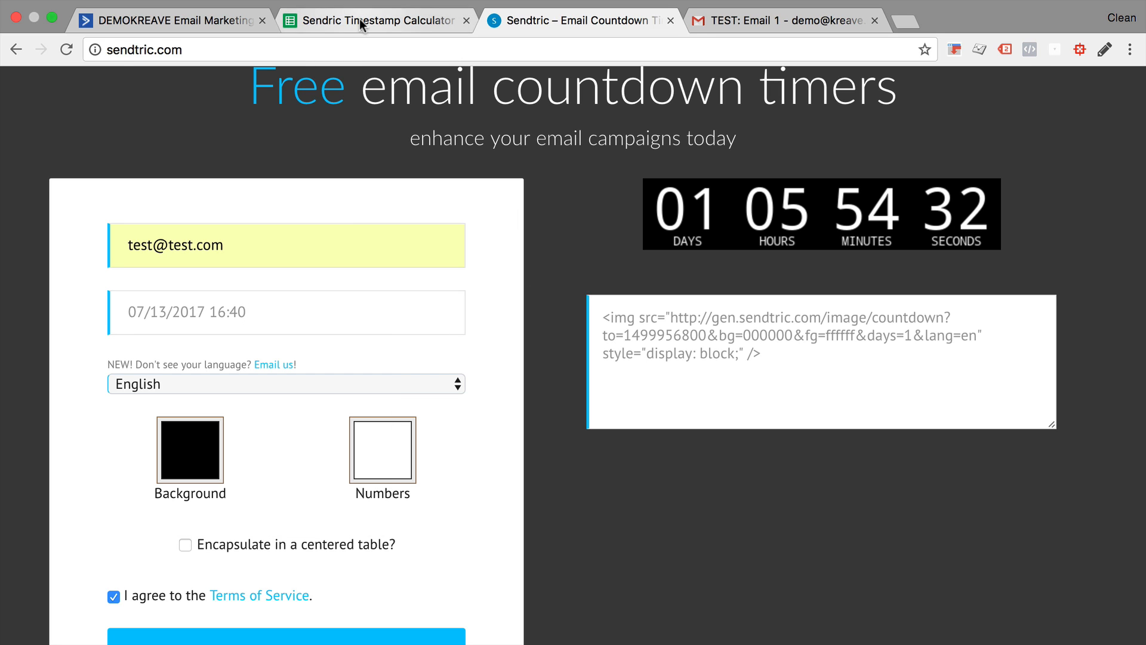
left_click(373, 20)
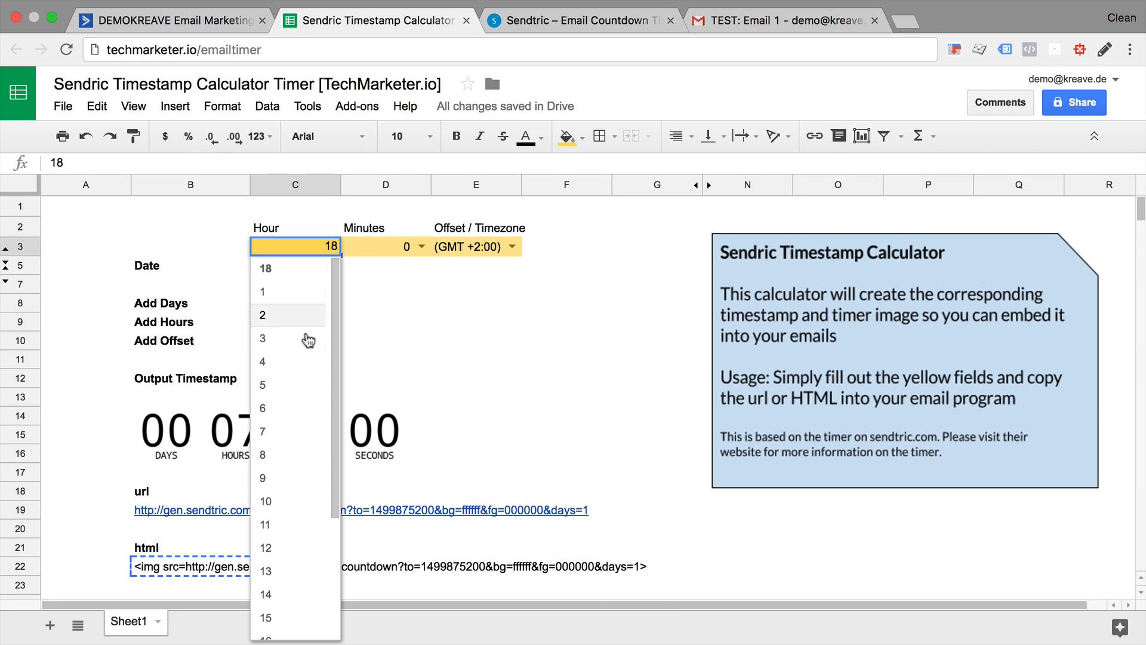
left_click(264, 570)
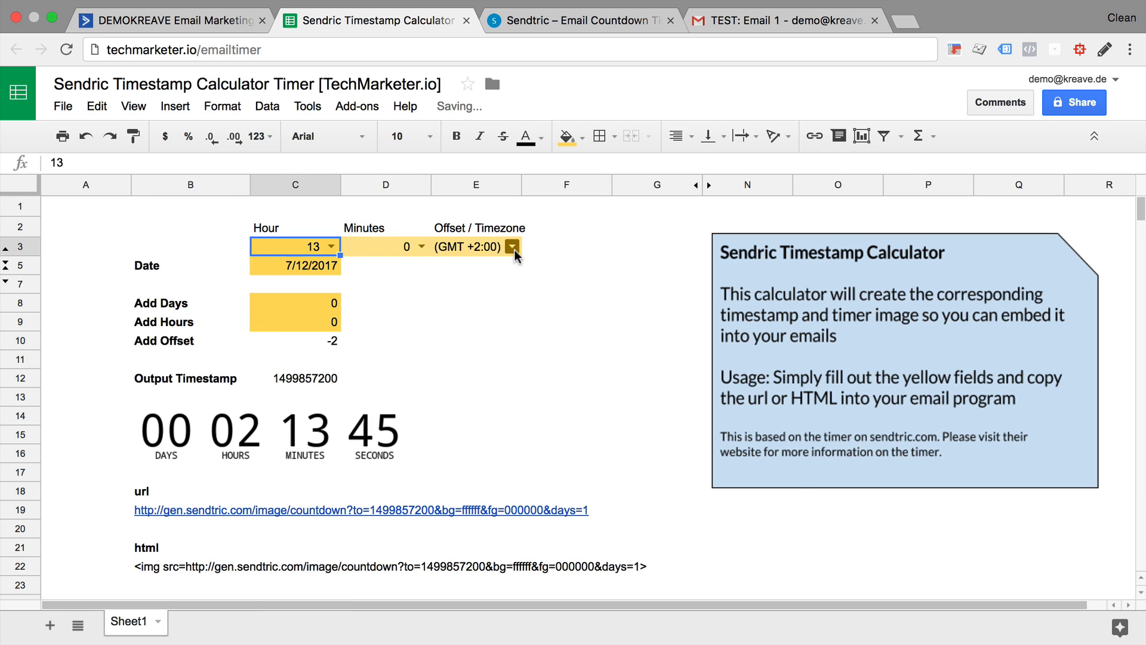
left_click(513, 247)
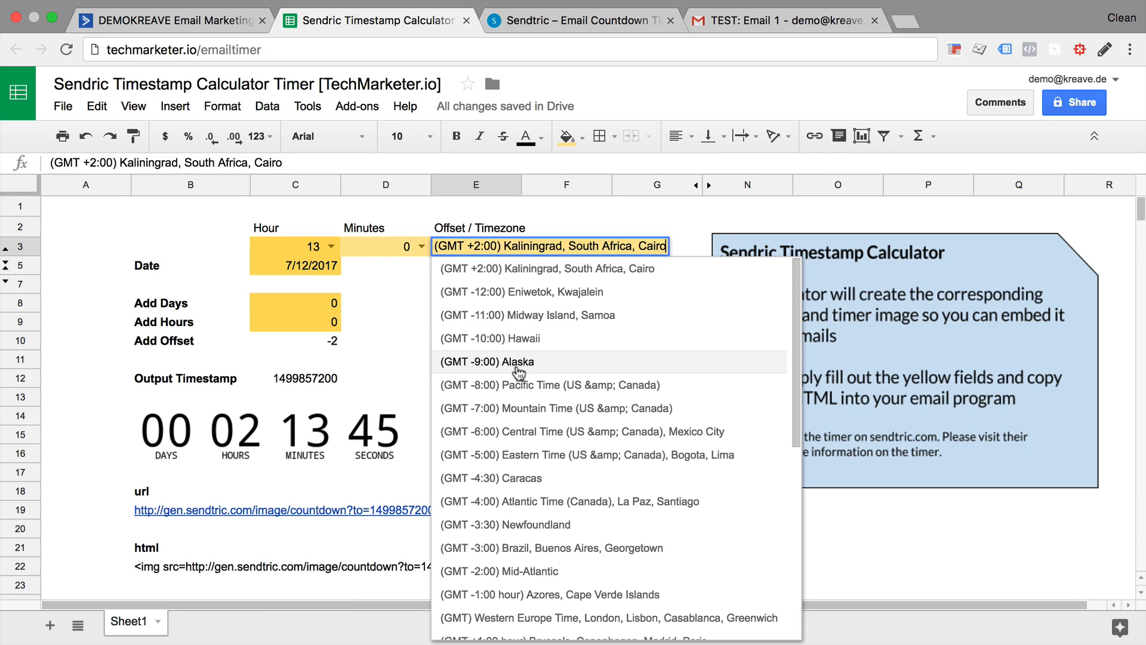
scroll("down", 3)
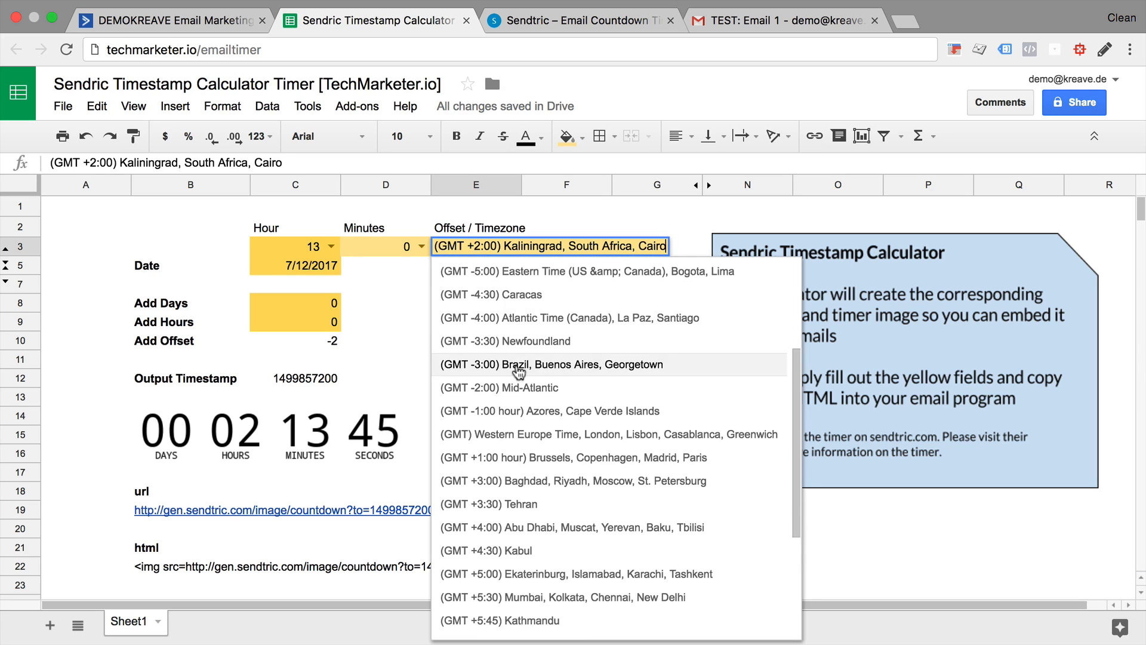
left_click(551, 364)
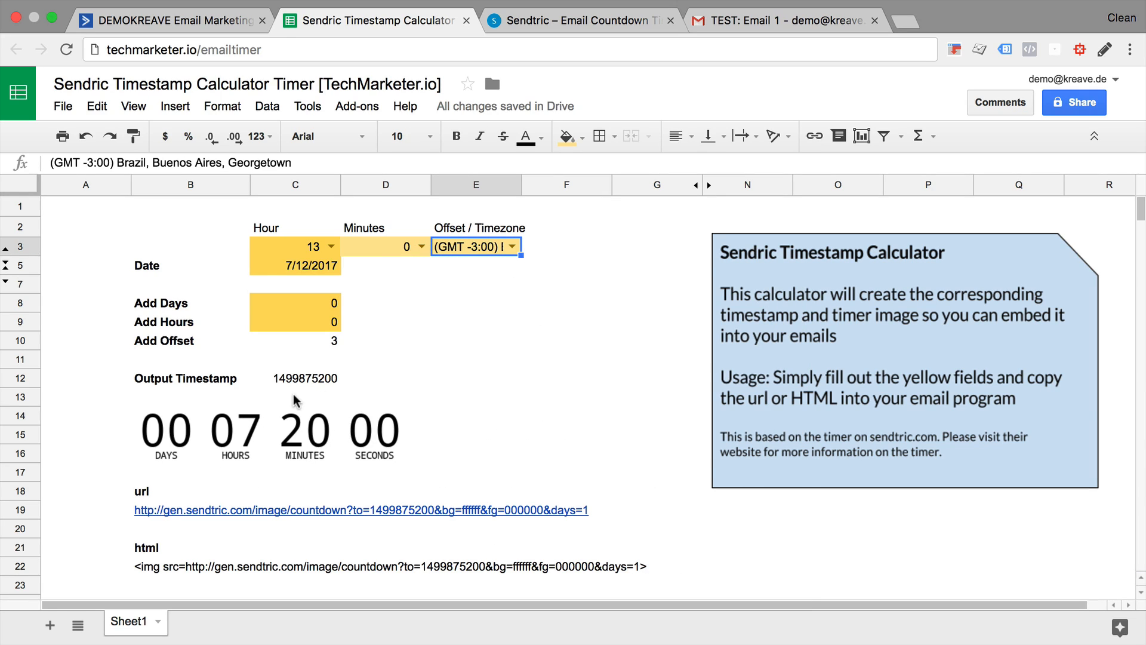
left_click(189, 528)
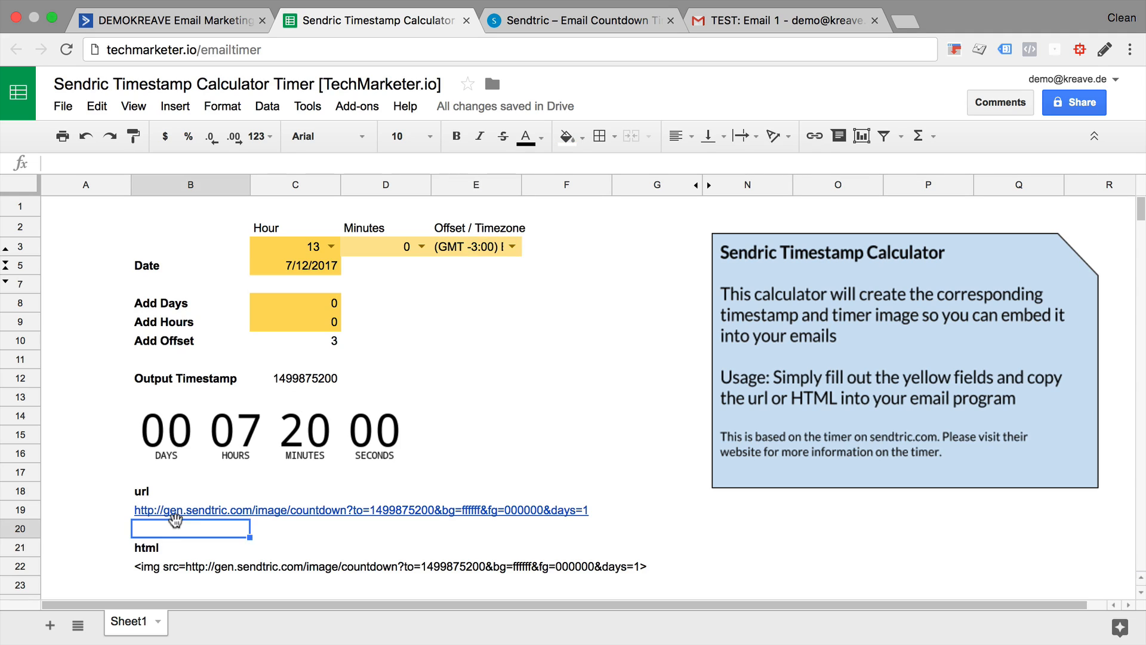
left_click(190, 566)
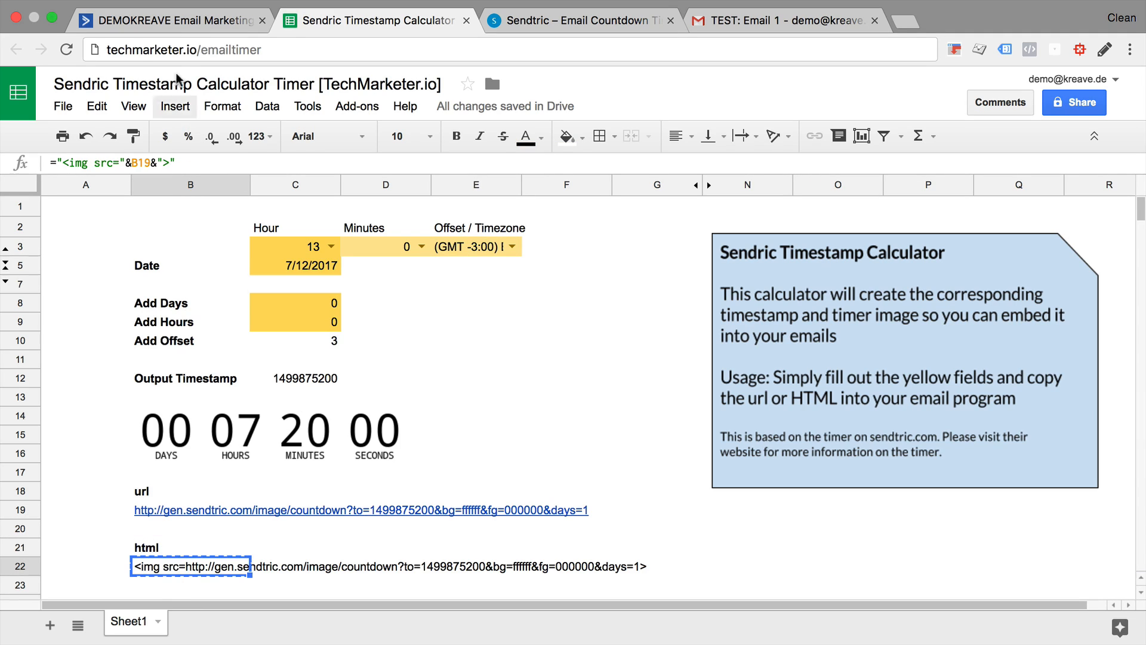
Step: Switch back to the Email 1 designer showing the countdown timer block
left_click(172, 20)
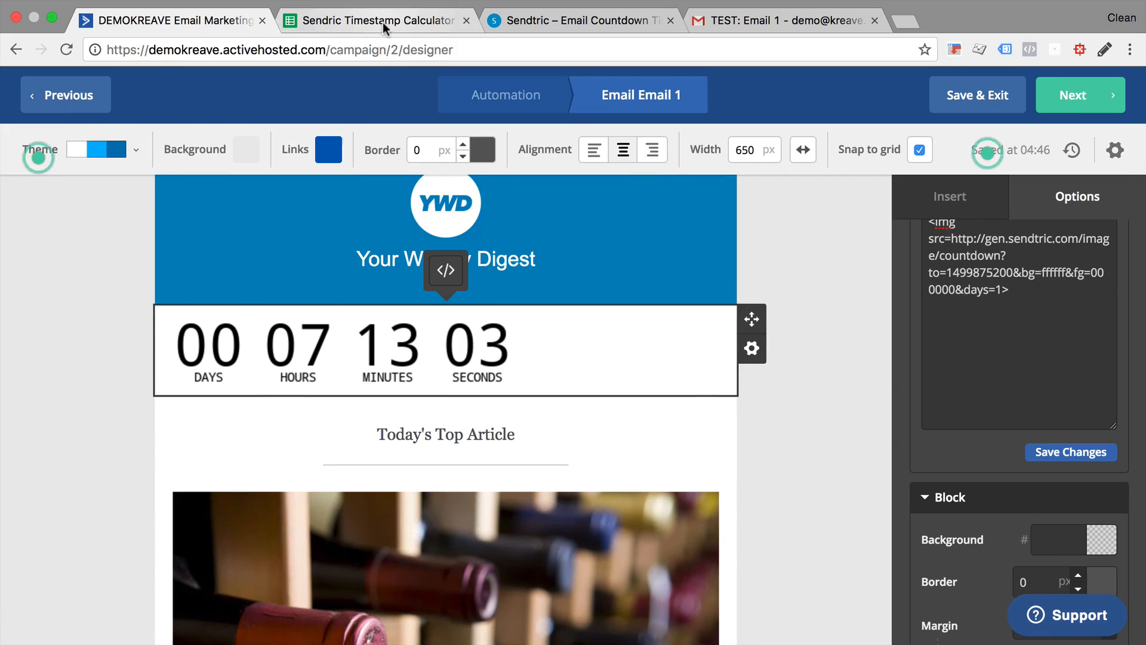
left_click(373, 20)
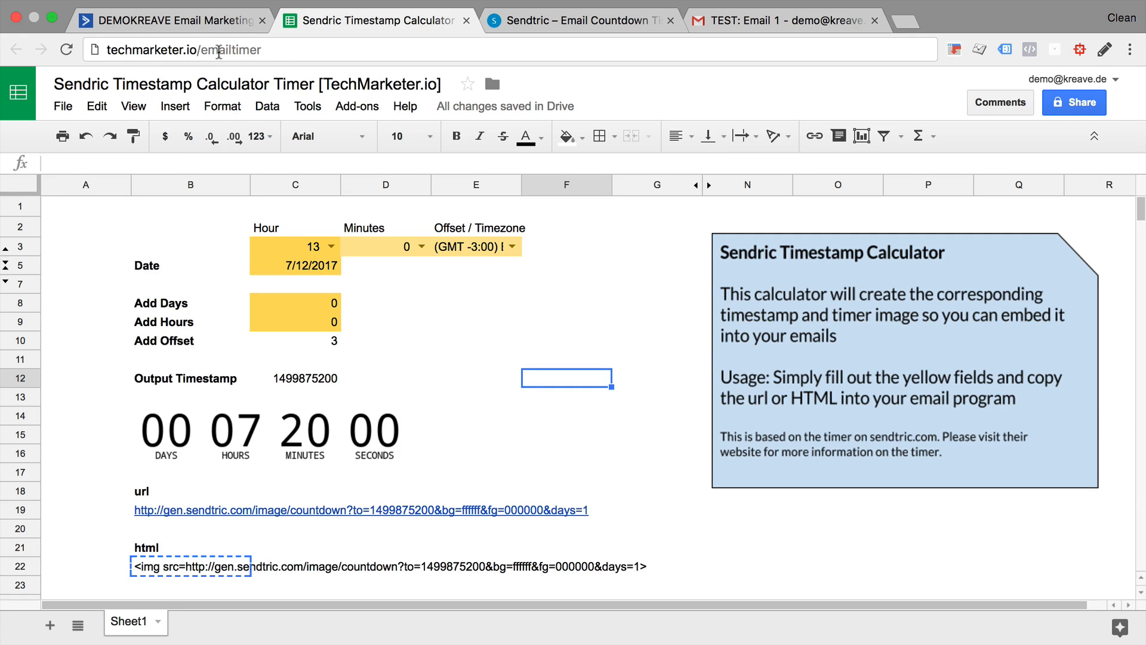
left_click(365, 435)
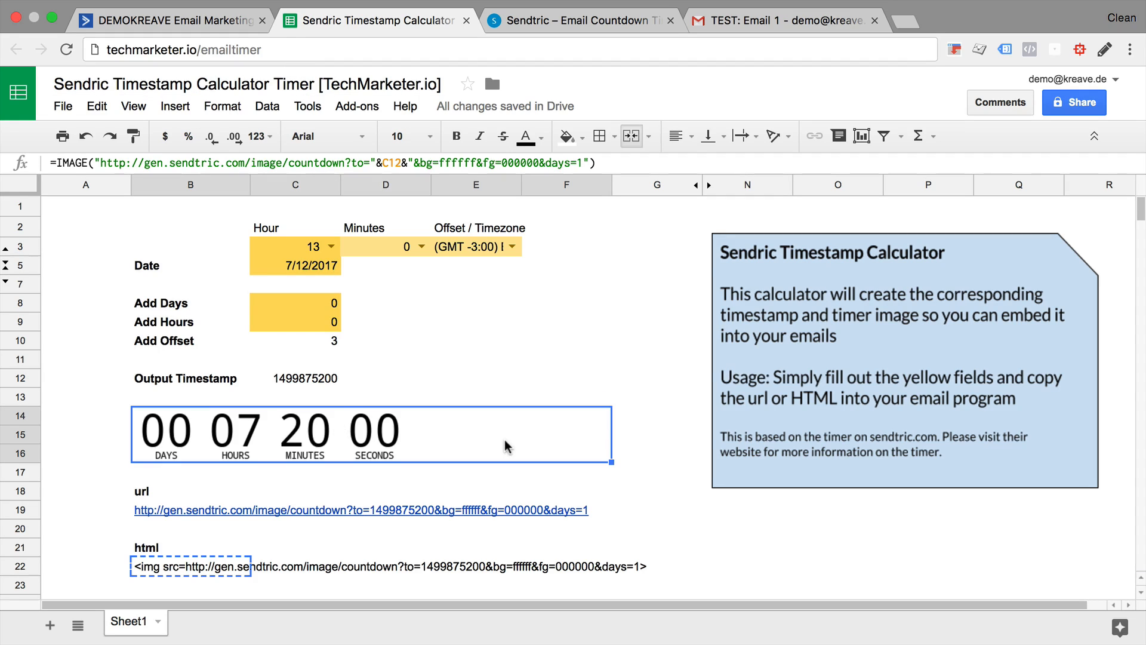
left_click(656, 415)
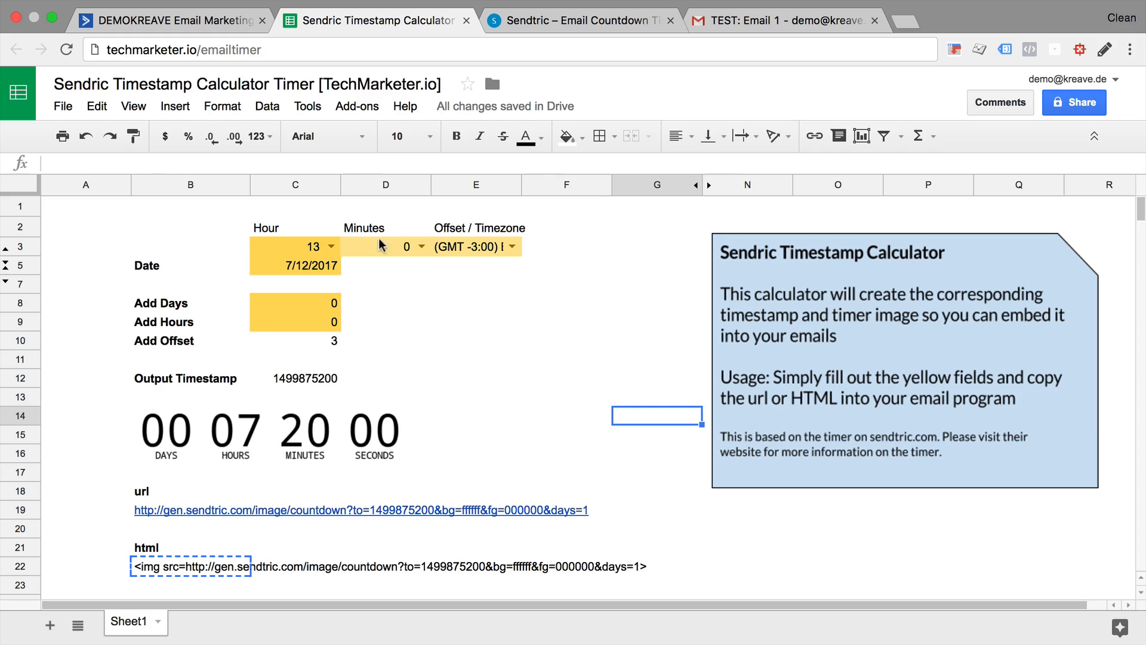
left_click(172, 19)
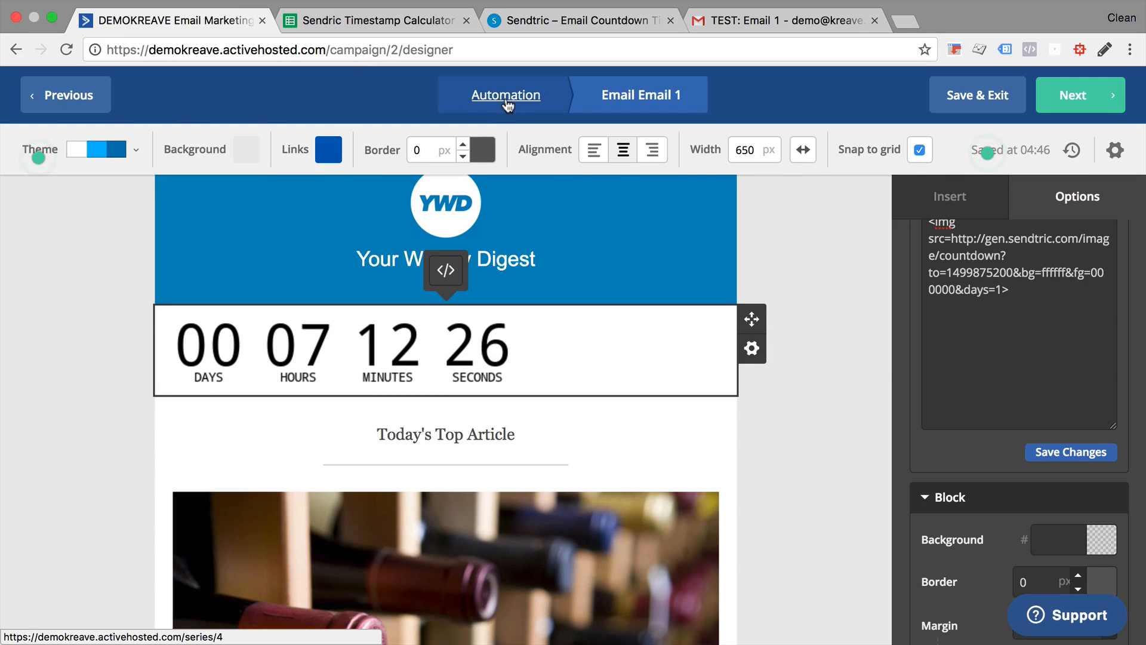
Step: Glance at the Automatic Timer change automation, then go to the Forms page listing no forms
left_click(505, 94)
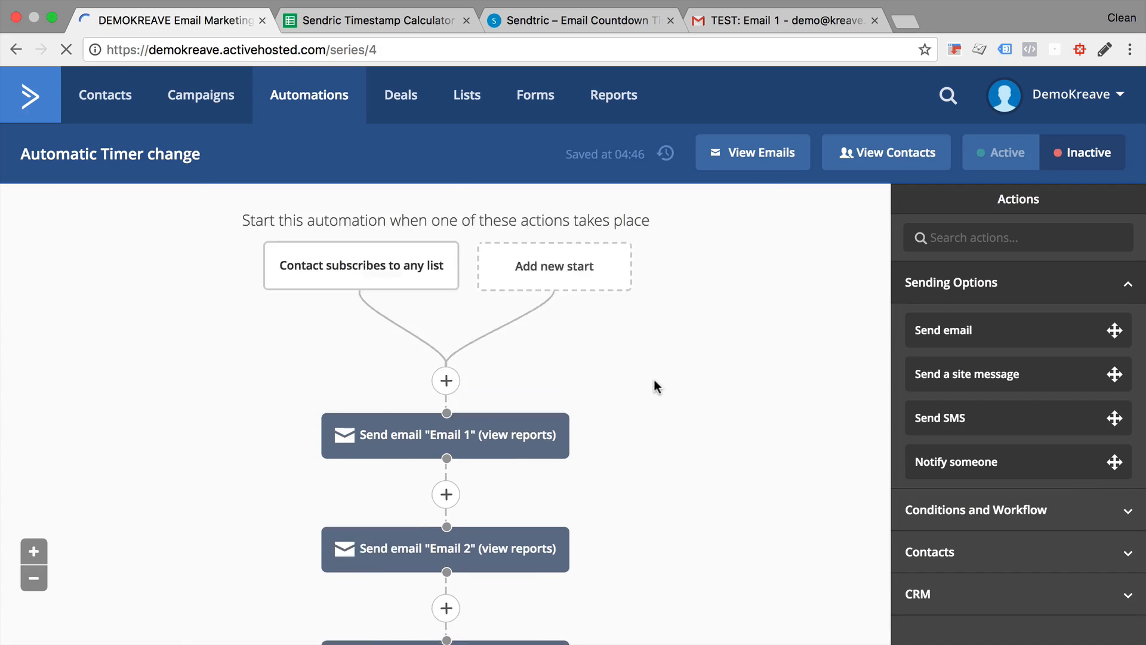
scroll("down", 3)
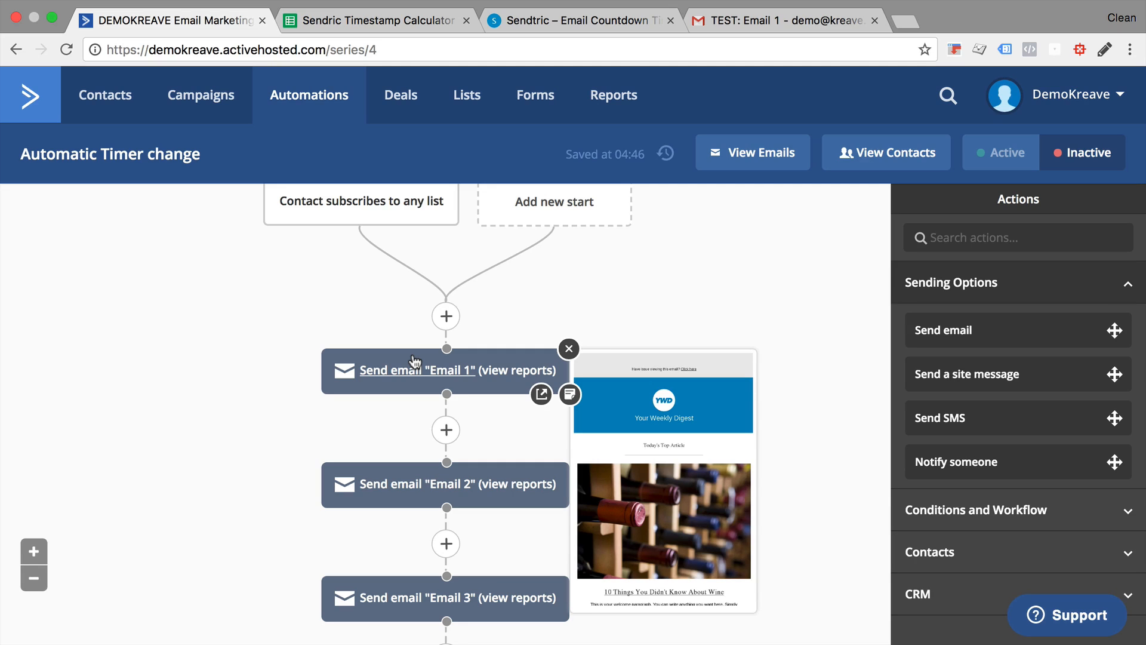
left_click(535, 94)
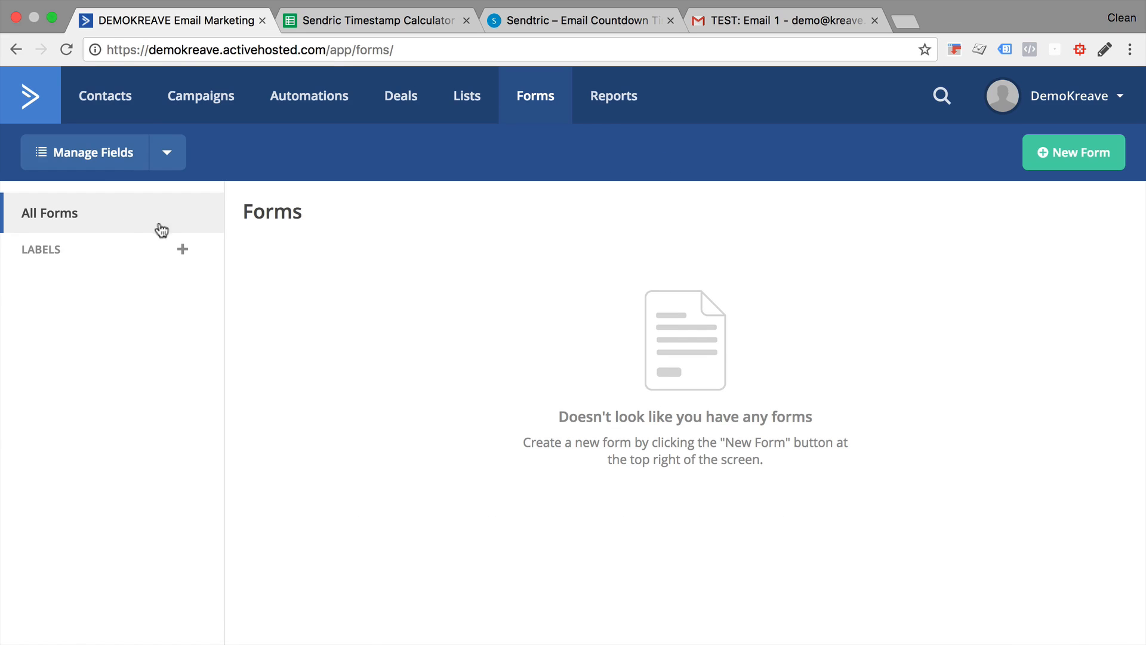
Step: Create a hidden custom contact field named timestamp (%TIMESTAMP%) via Manage Fields
left_click(94, 153)
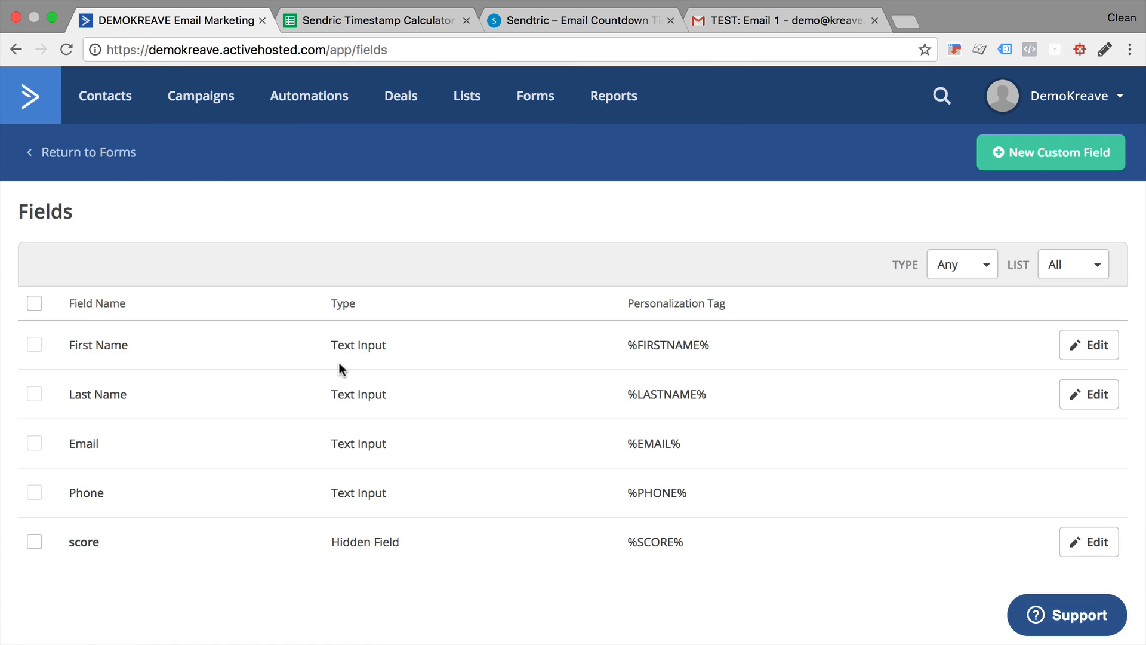
left_click(1050, 152)
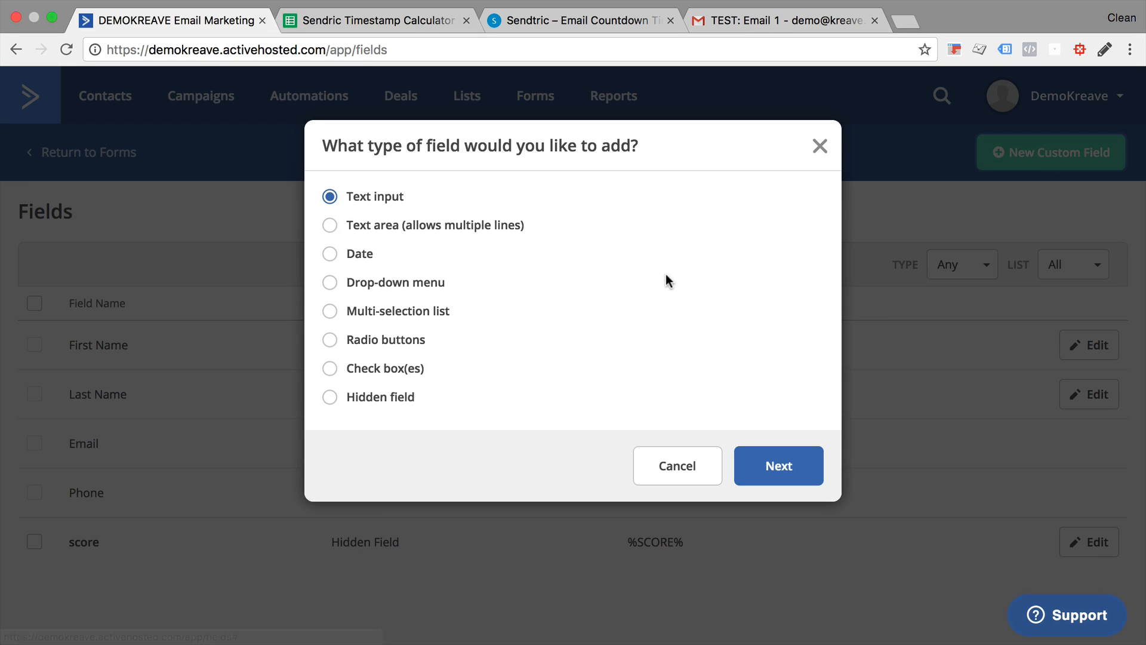
left_click(329, 397)
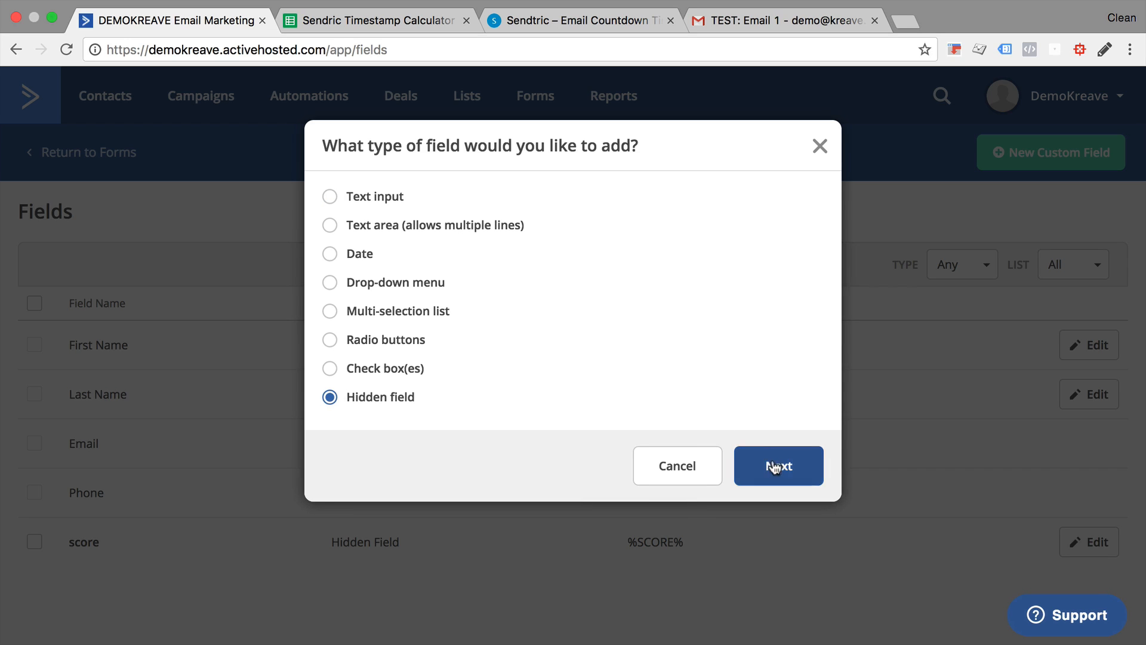
left_click(779, 466)
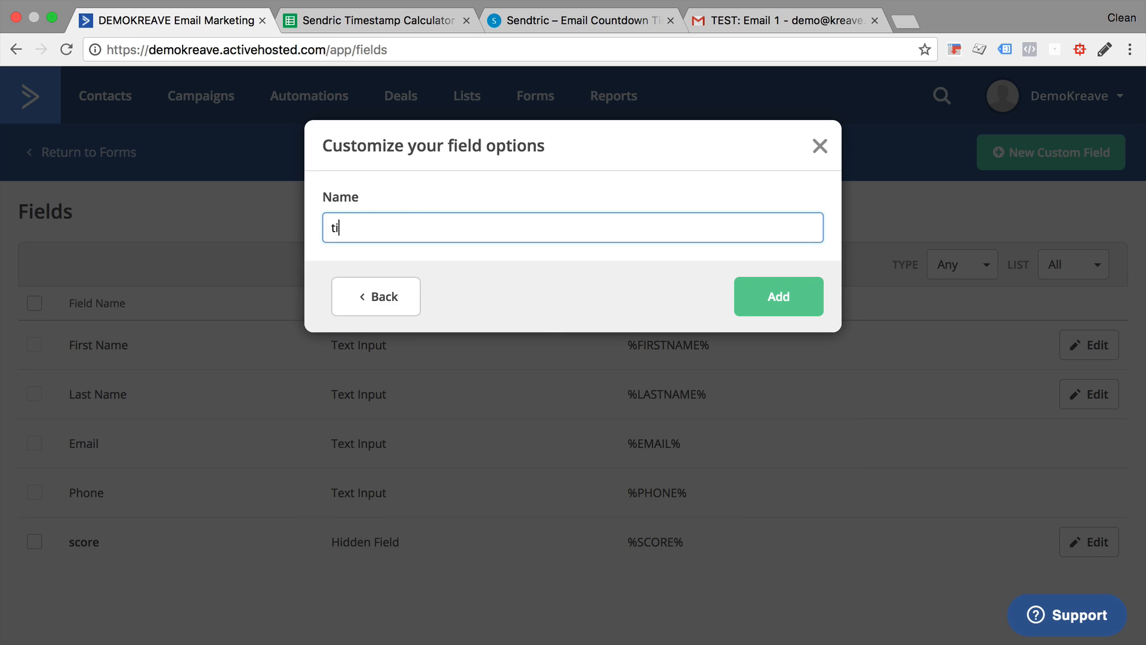
left_click(778, 296)
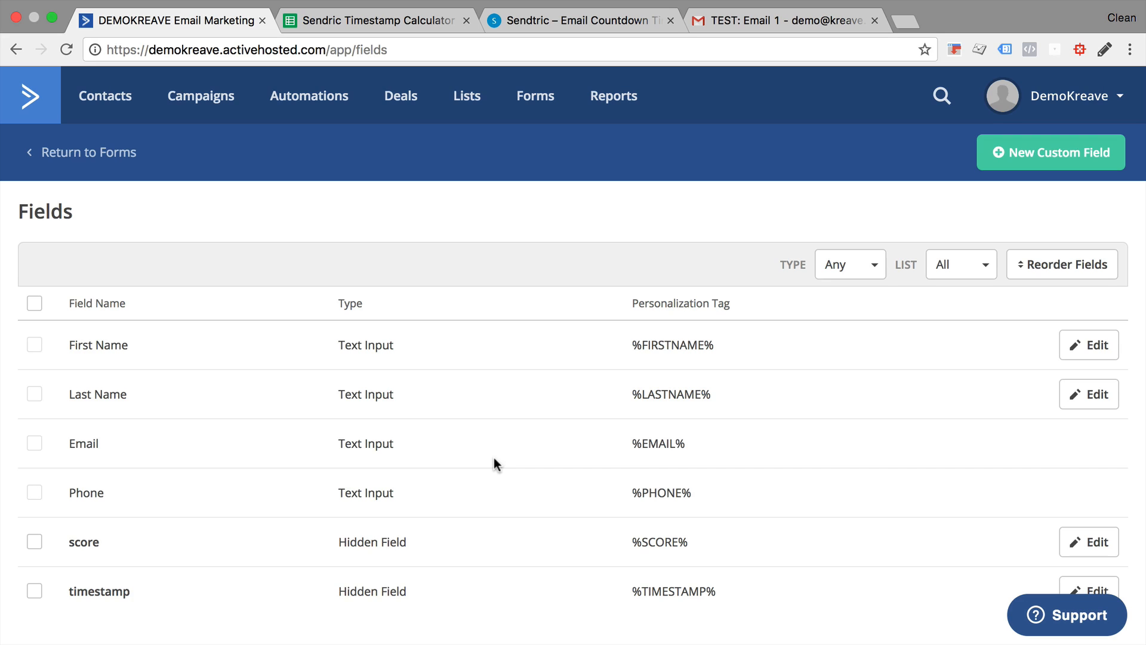
Step: Go to the automations overview
left_click(310, 95)
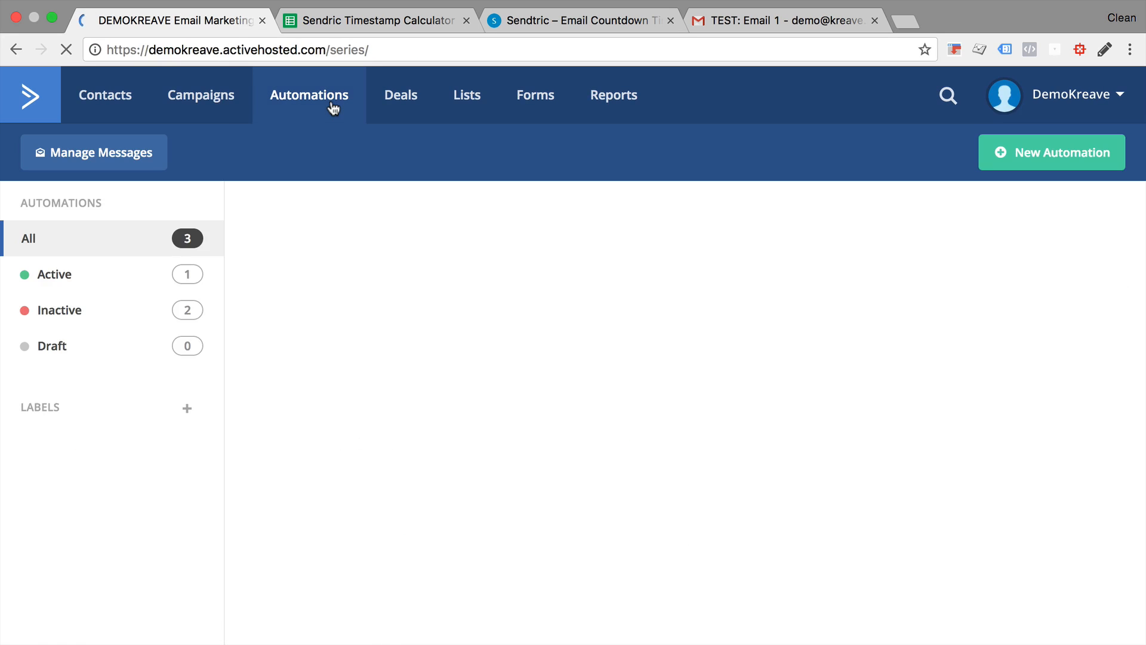
left_click(309, 95)
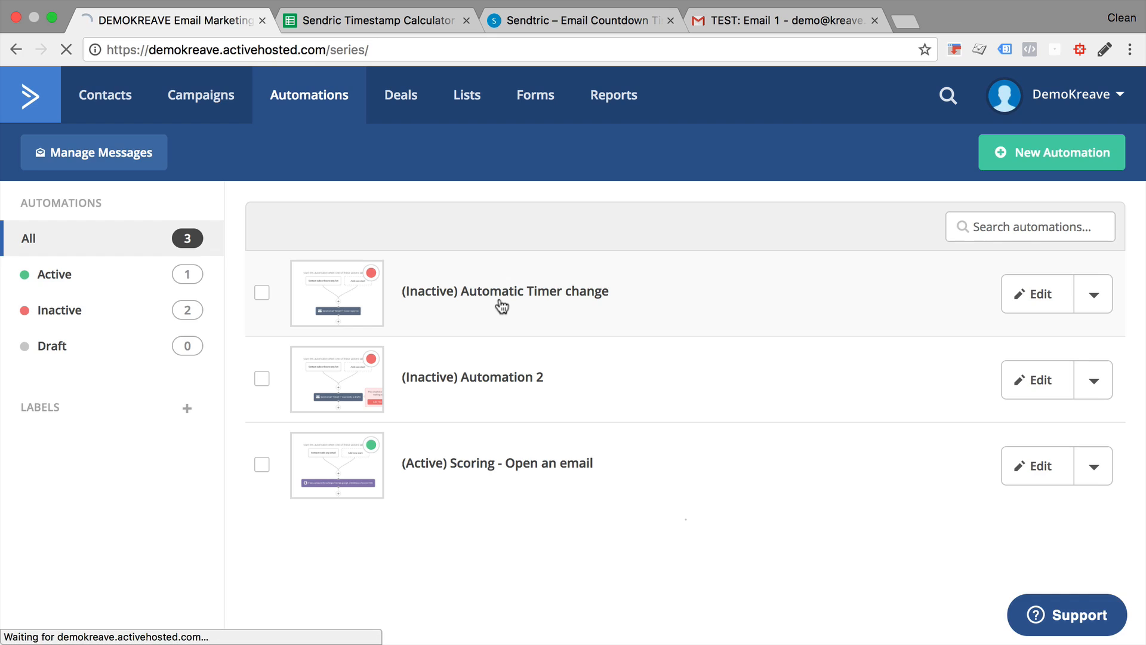
Step: Insert an Update contact action before Email 1 in Automatic Timer change, targeting the timestamp field
left_click(505, 290)
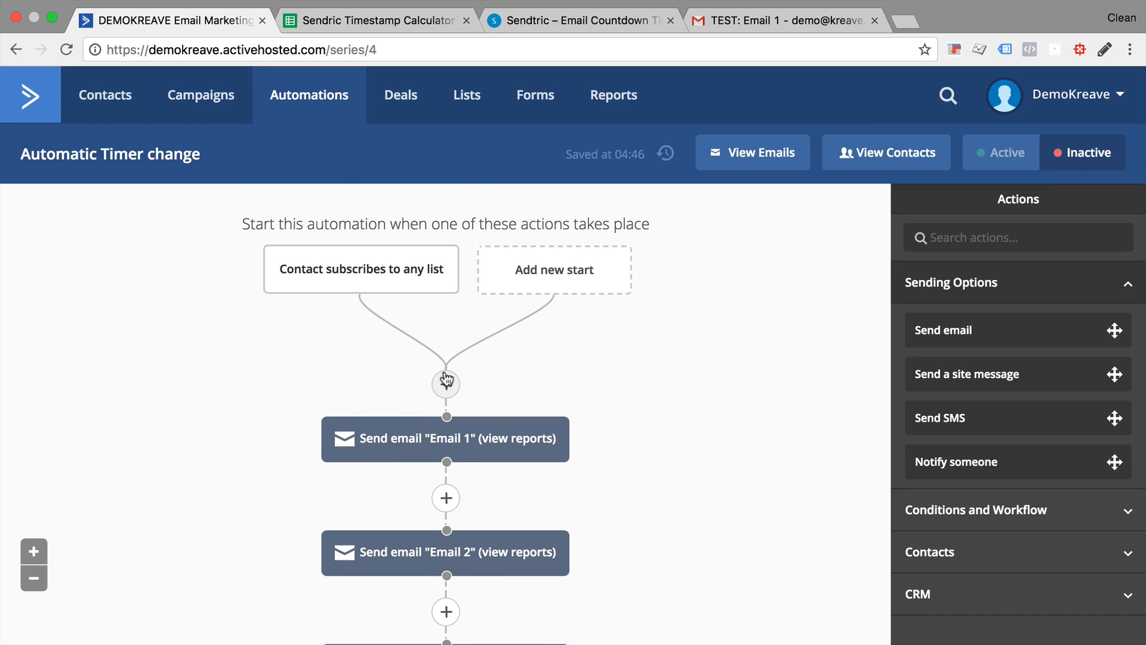
left_click(446, 381)
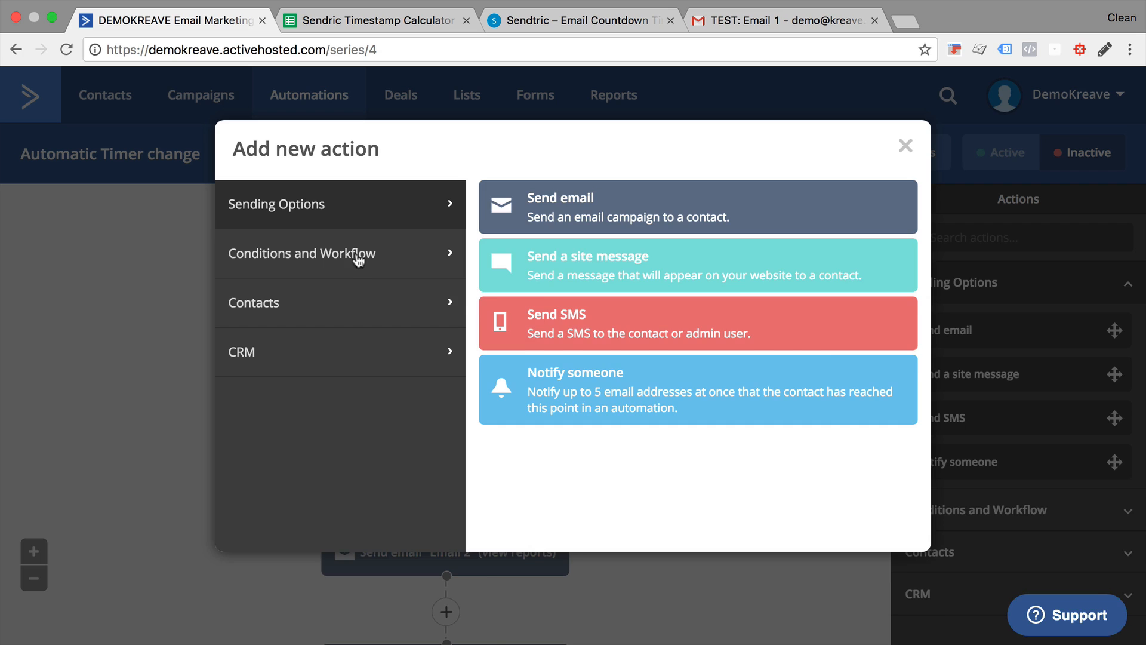
left_click(254, 302)
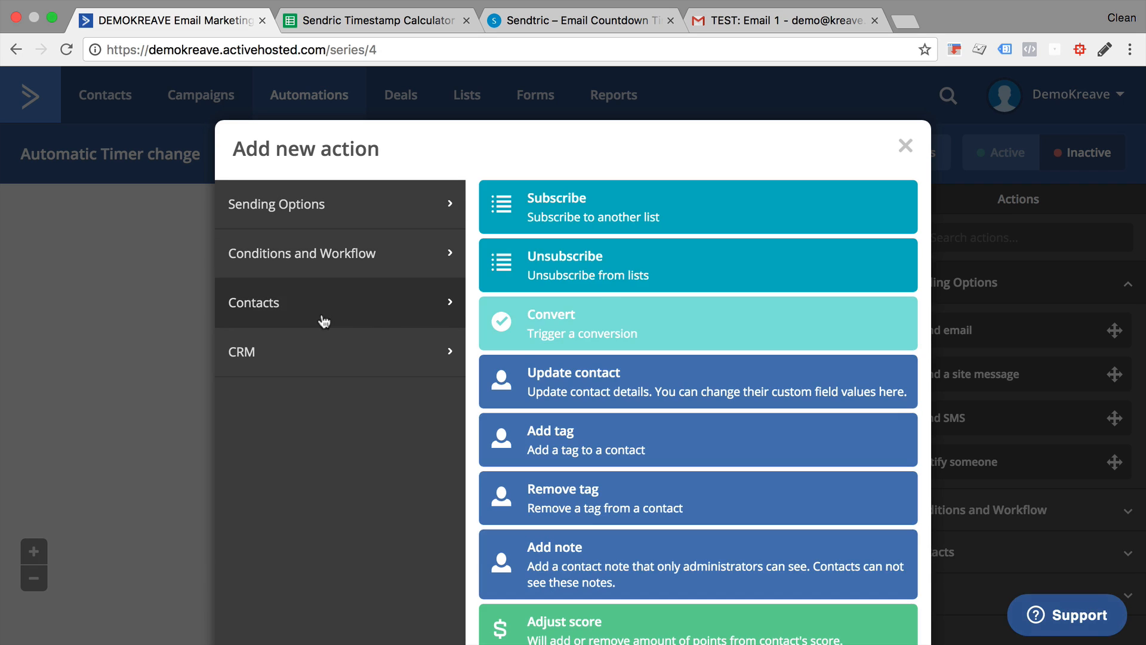
left_click(697, 381)
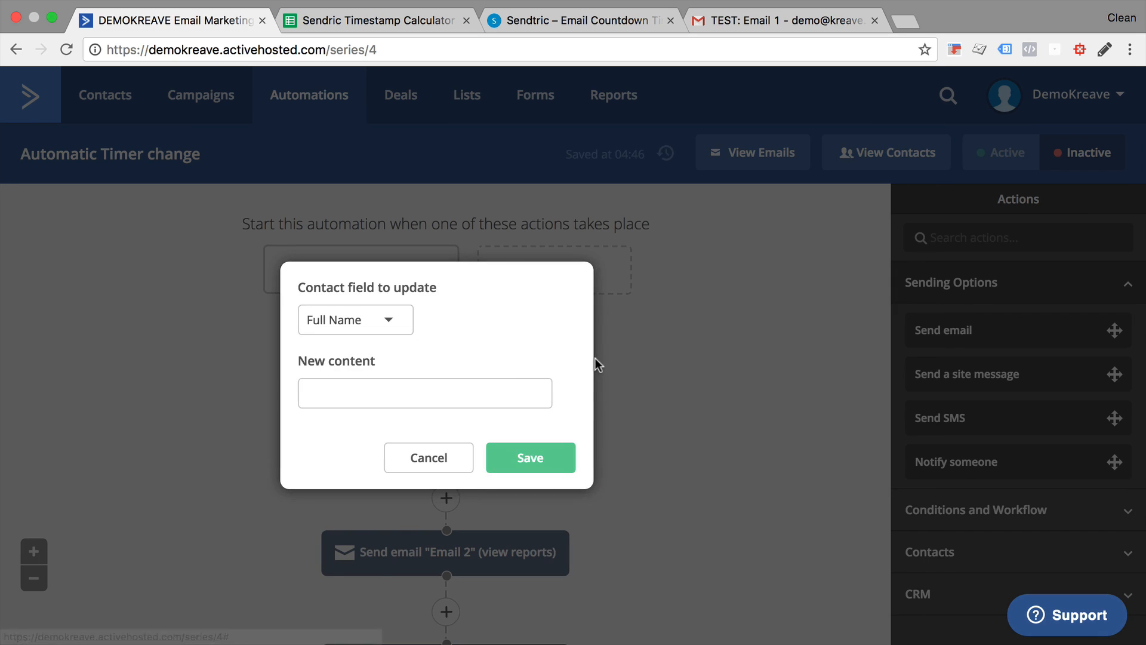
left_click(354, 320)
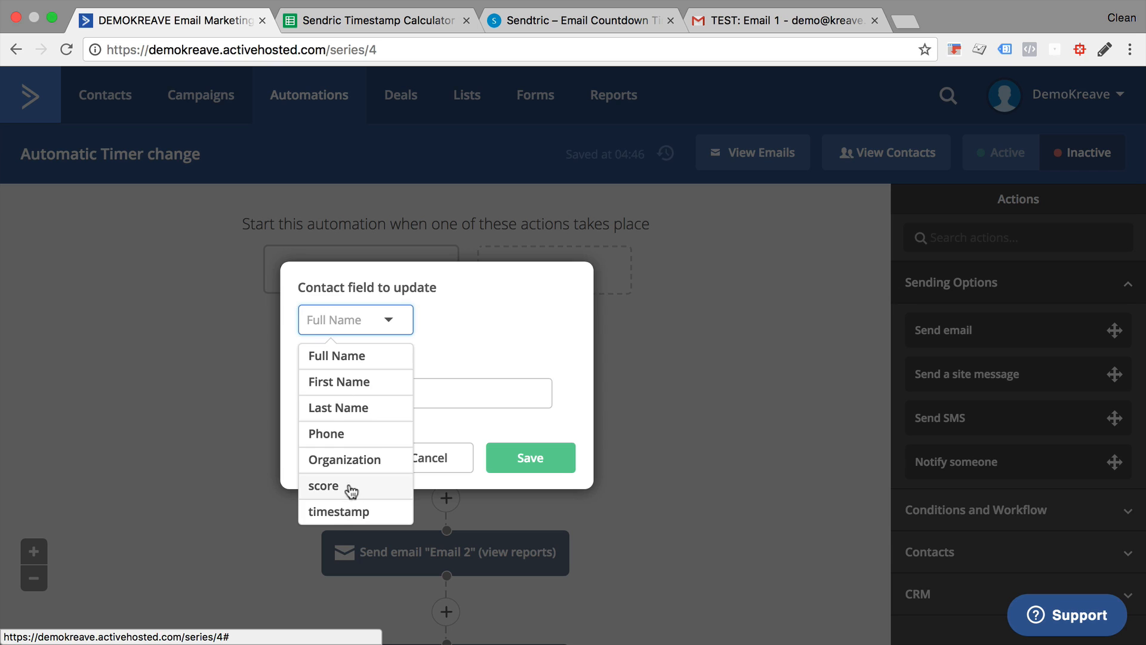
left_click(339, 511)
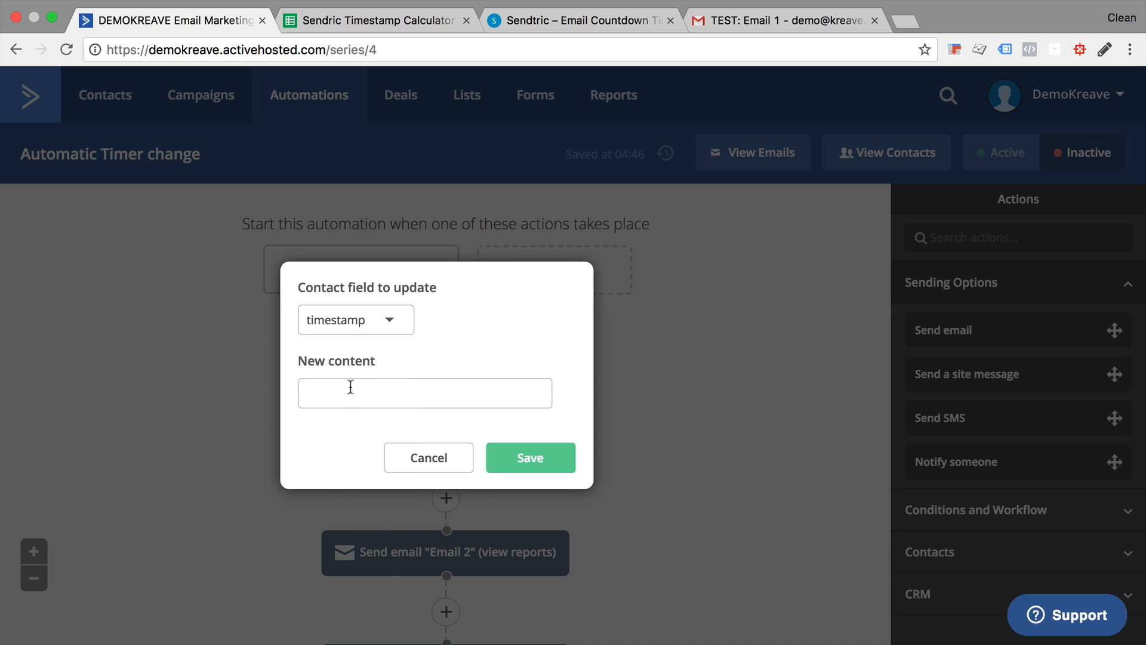
mouse_move(379, 381)
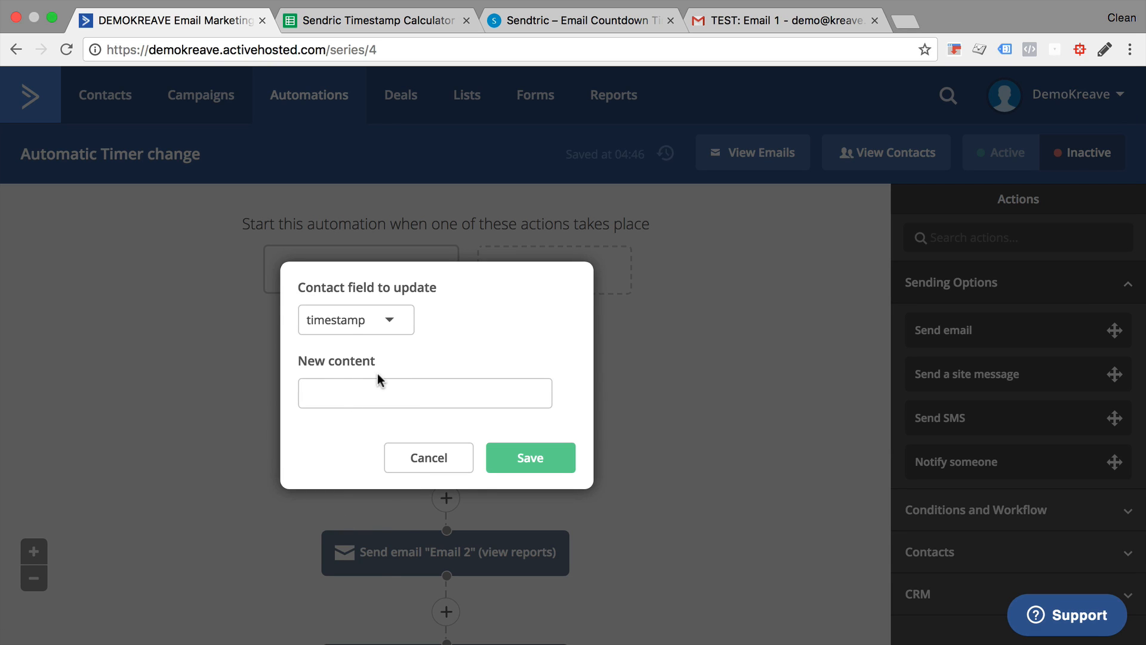
left_click(373, 20)
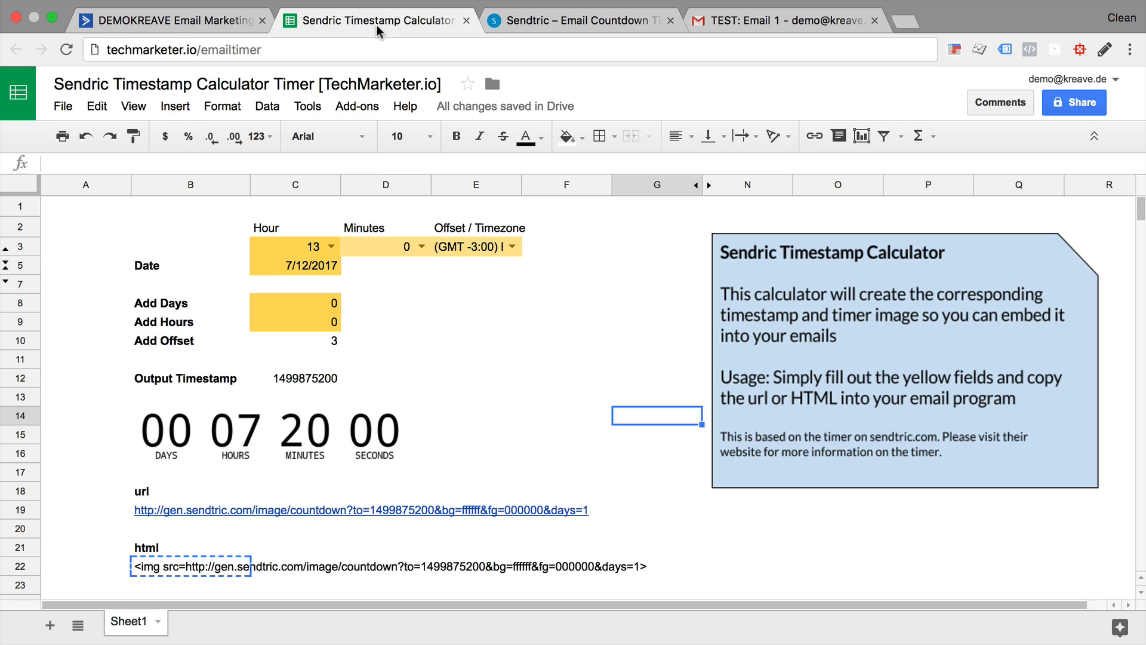
left_click(295, 377)
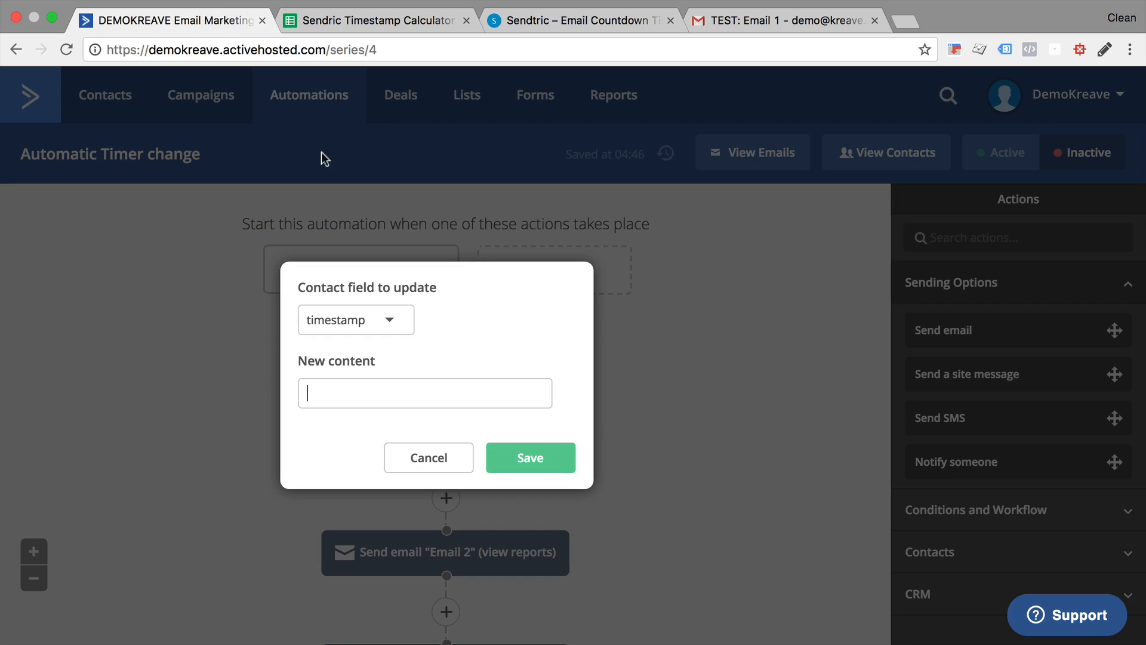
left_click(530, 457)
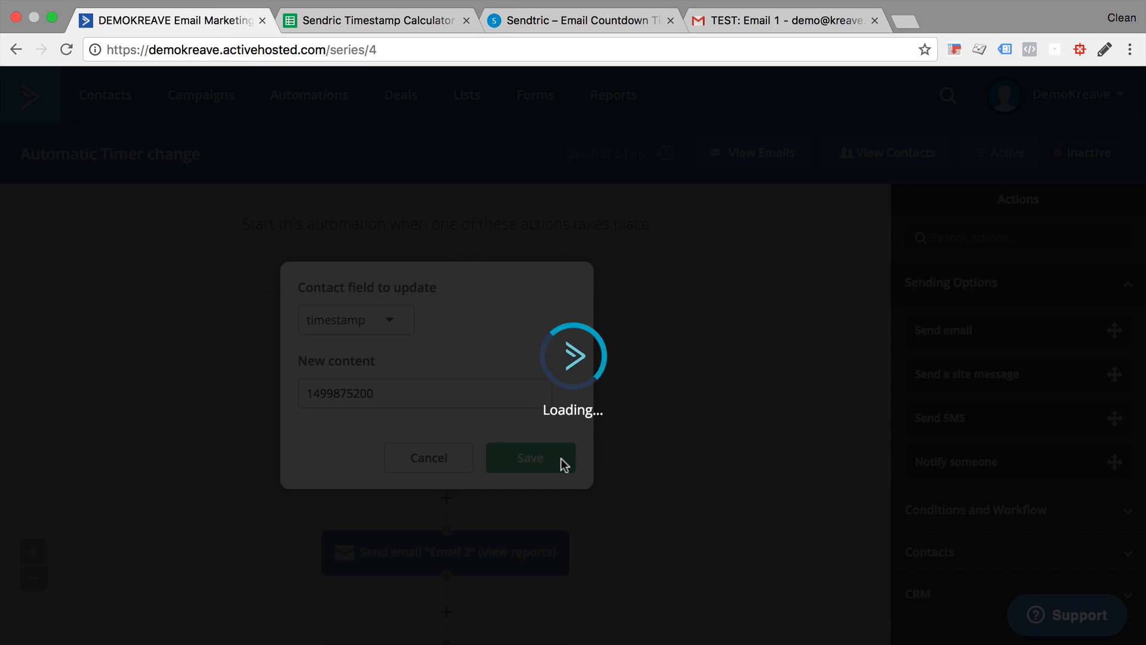
left_click(530, 458)
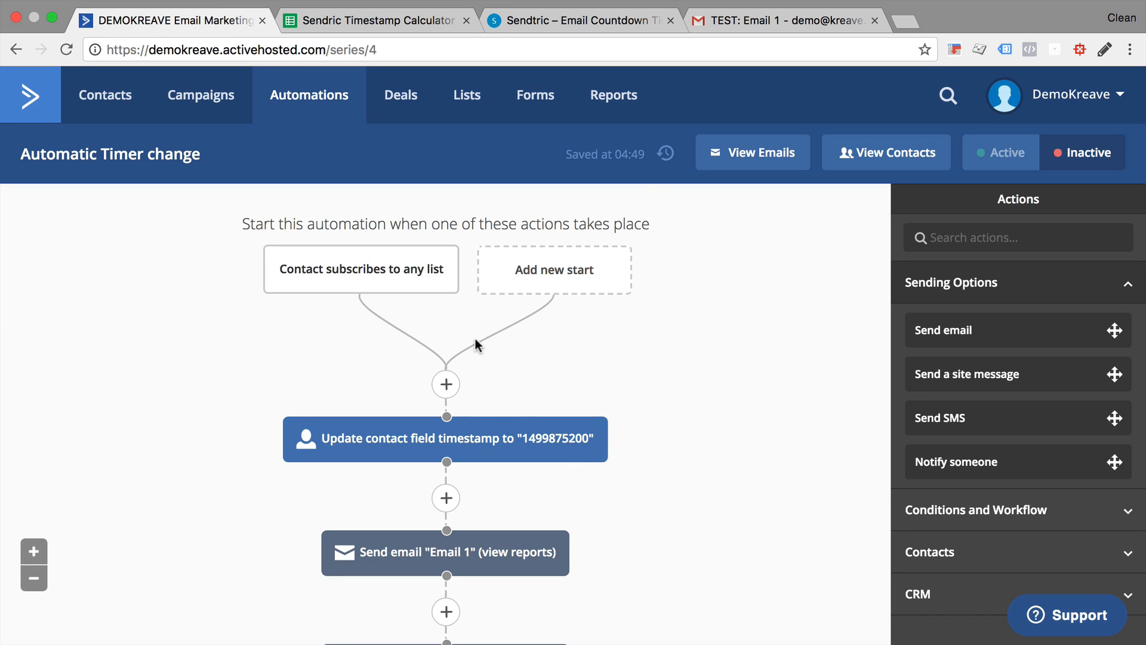
Step: Open Email 1 for editing and select the countdown block to show its HTML
scroll("down", 3)
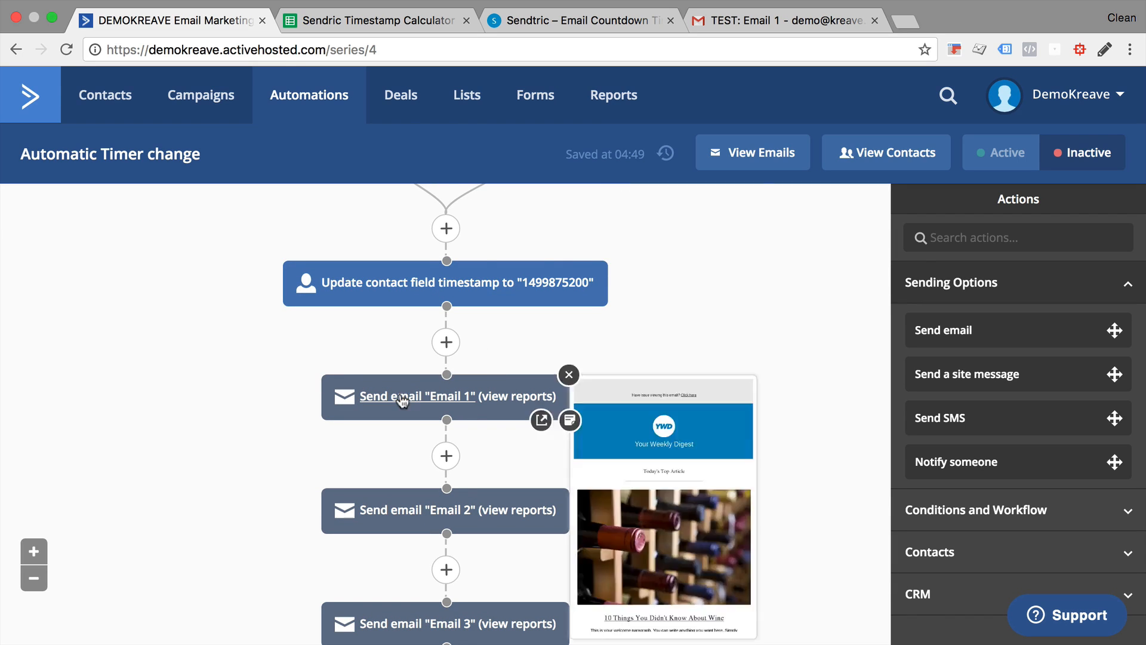
left_click(417, 395)
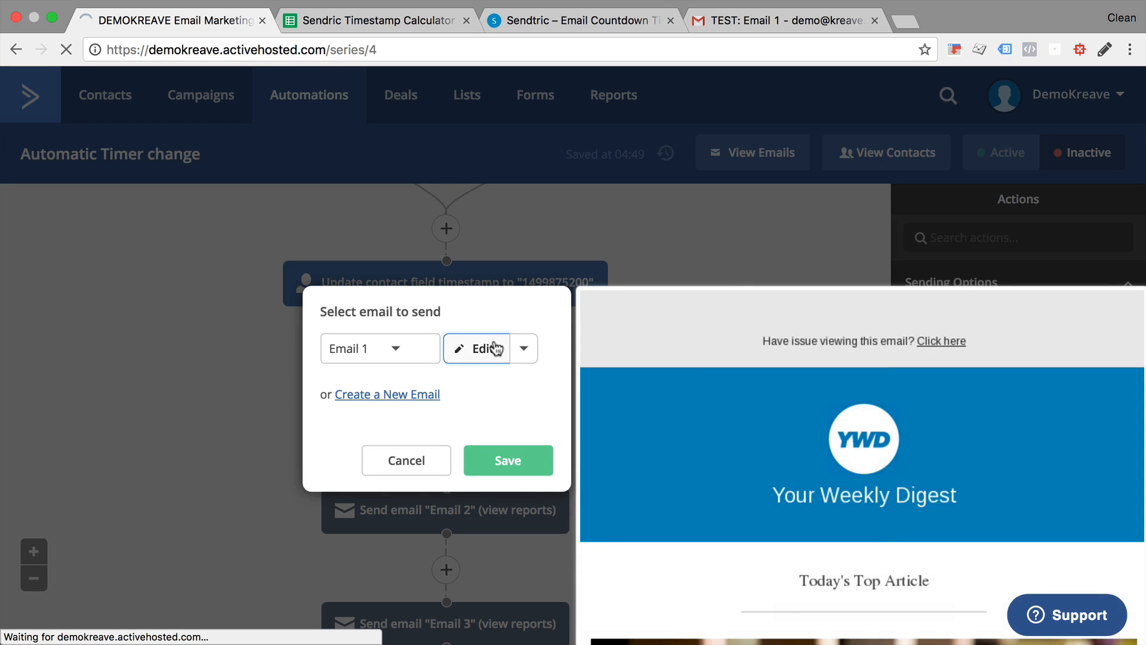
left_click(476, 348)
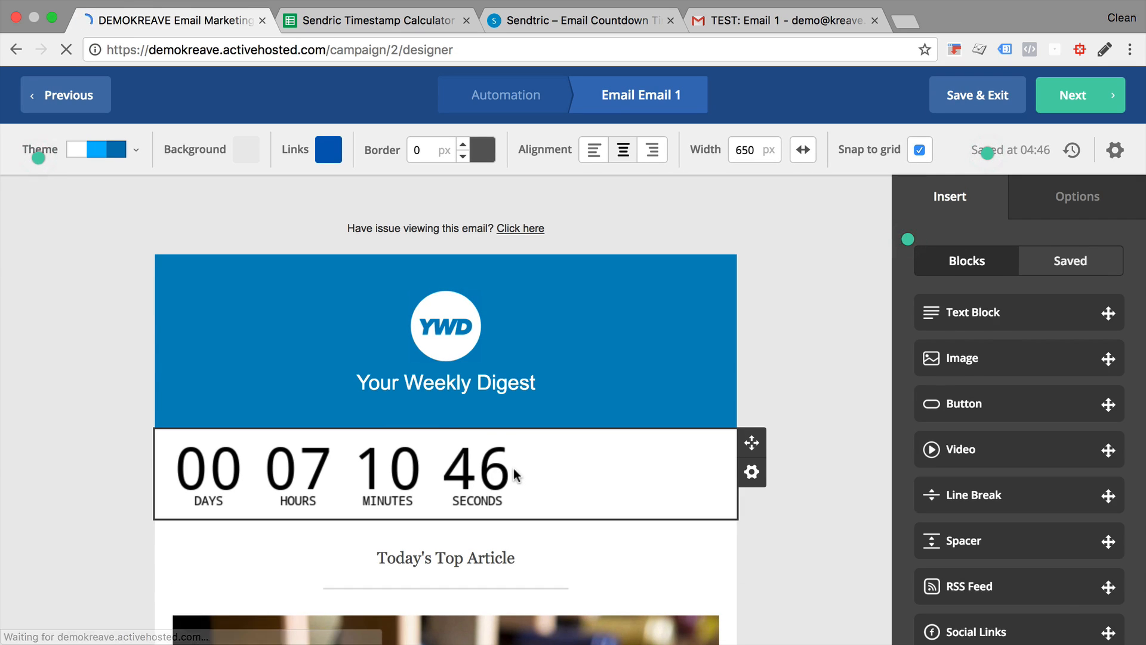
left_click(751, 471)
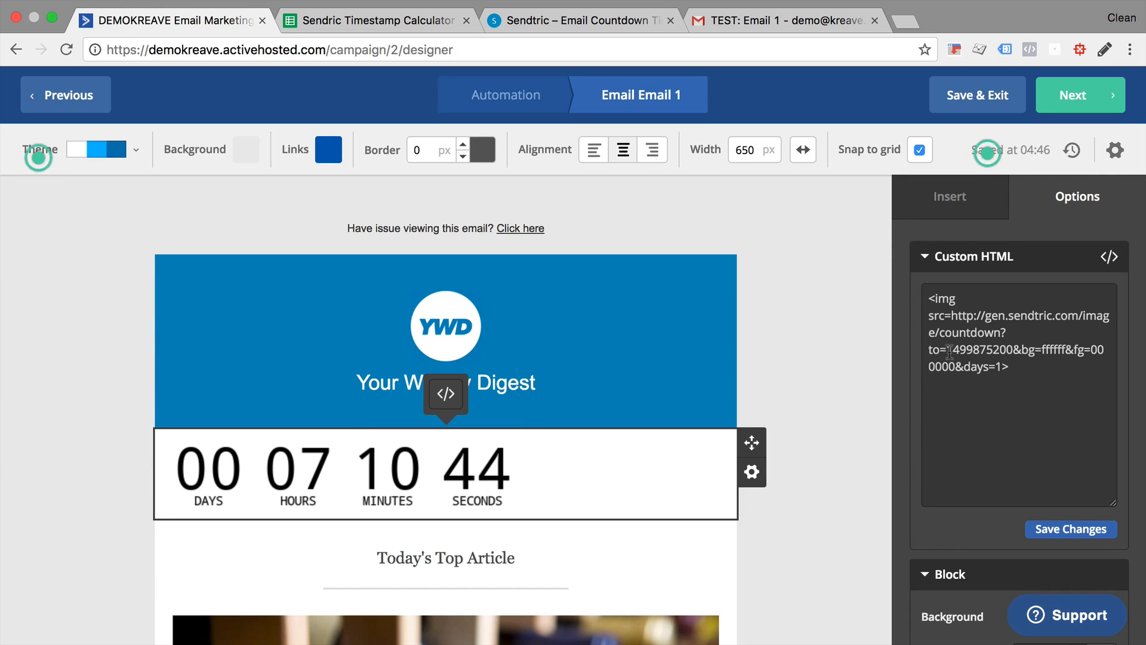
Step: Replace the fixed number after to= with %TIMESTAMP%, apply it and save the email
double_click(979, 349)
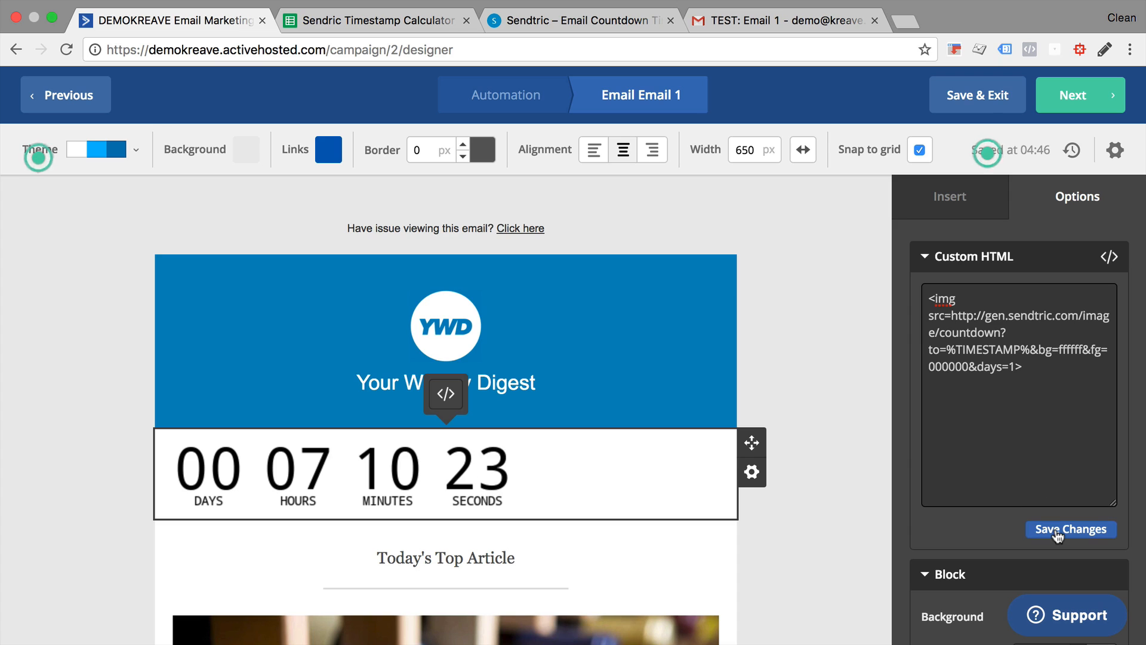
left_click(1070, 529)
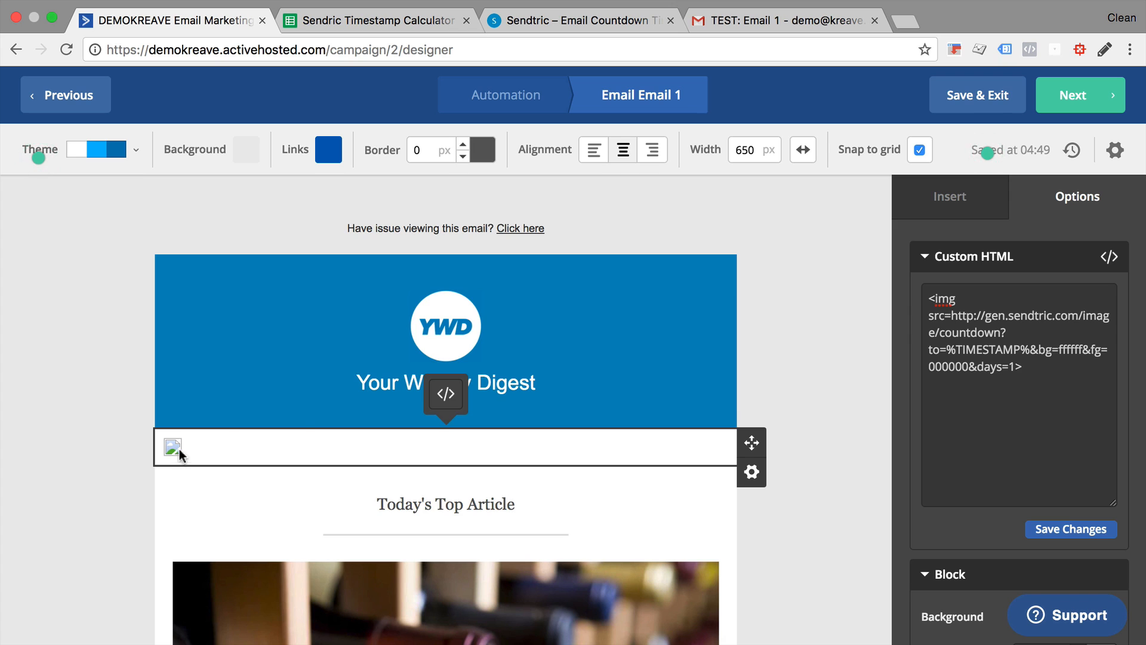
left_click(950, 195)
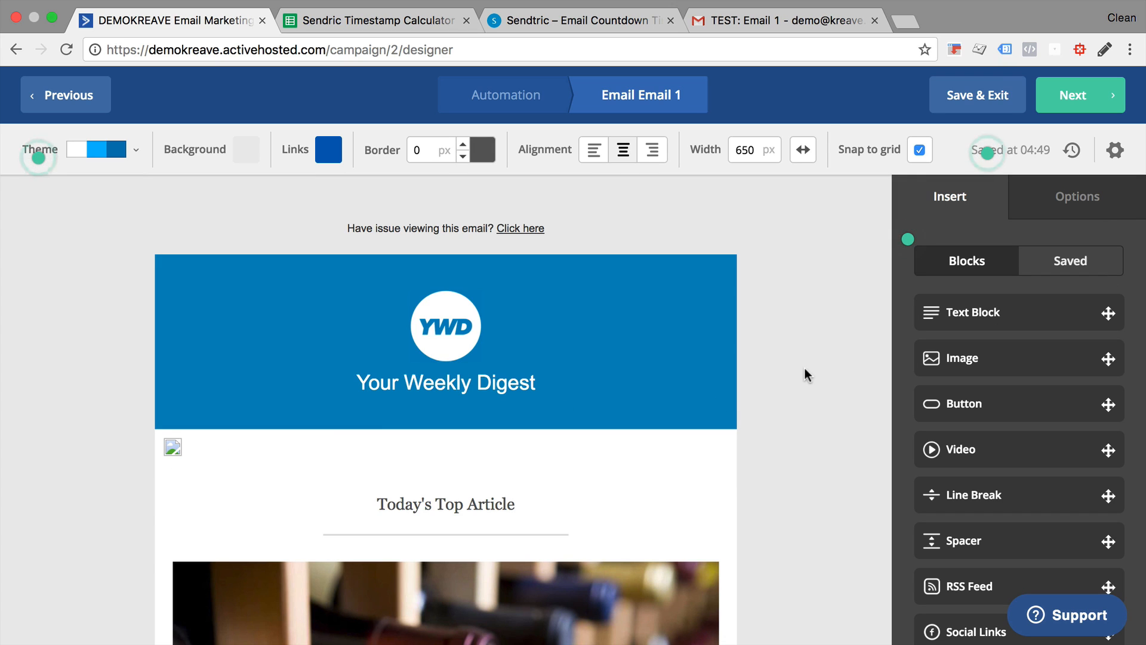
left_click(977, 95)
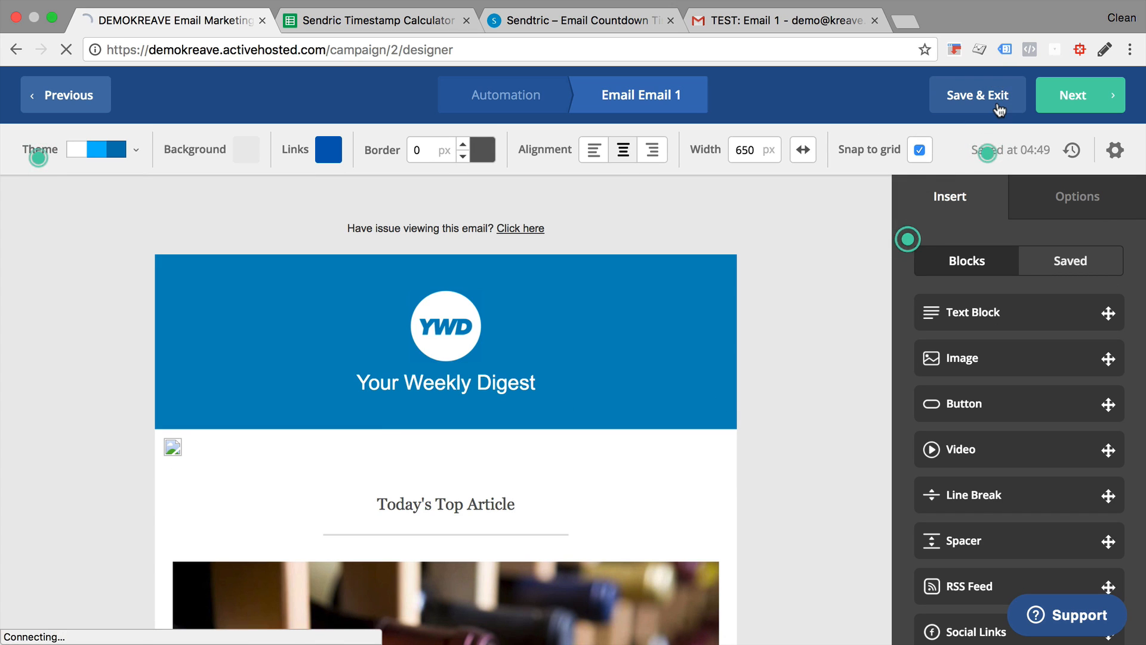
Step: Open Demo Contact's record and add it to the Automatic Timer change automation, then check Gmail
left_click(978, 94)
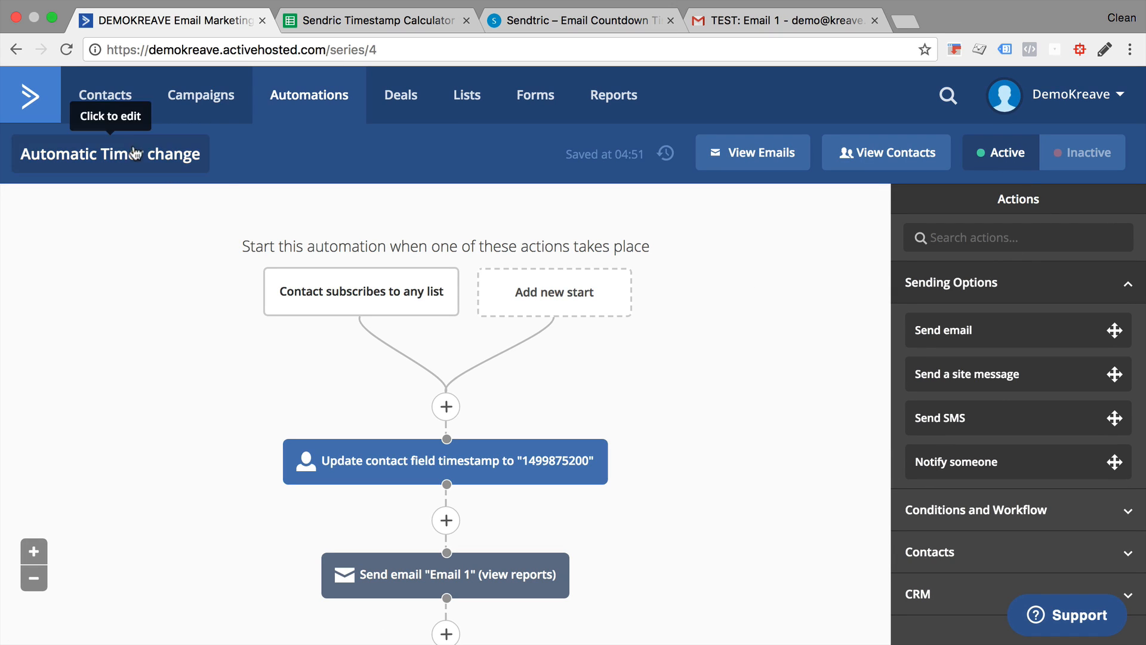
left_click(104, 95)
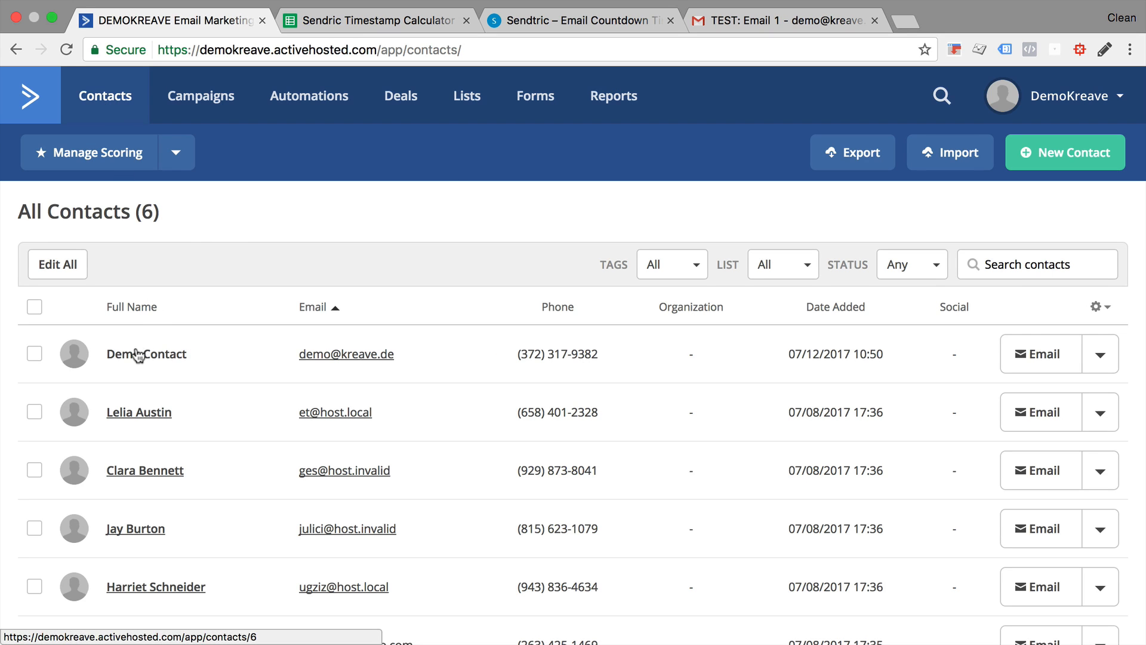
left_click(146, 354)
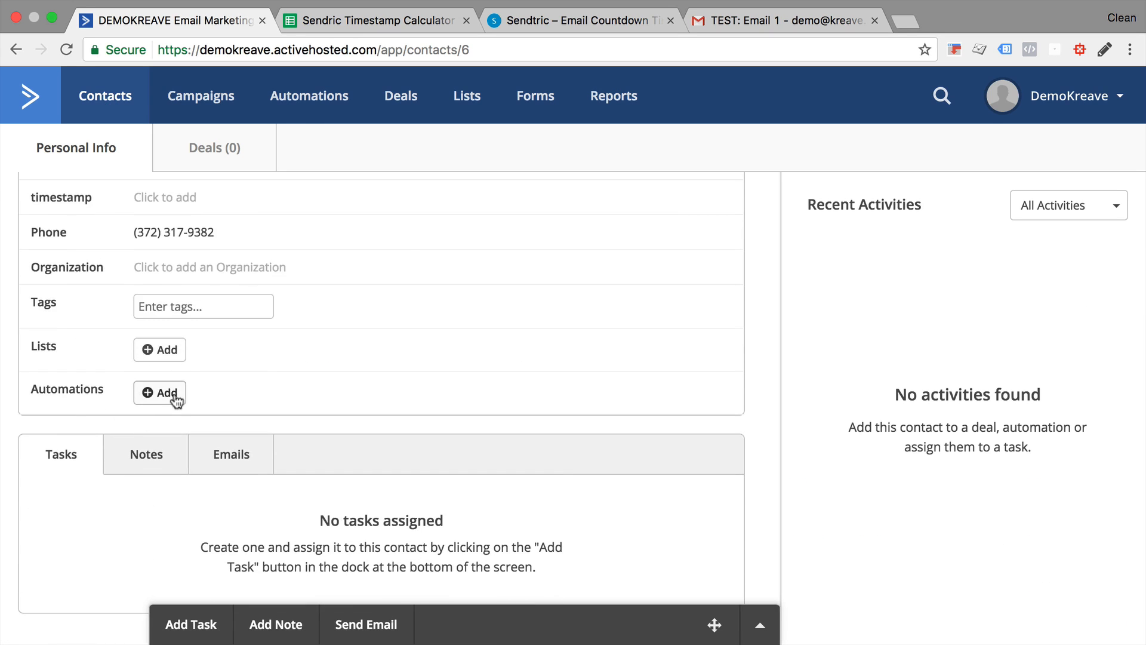
left_click(159, 393)
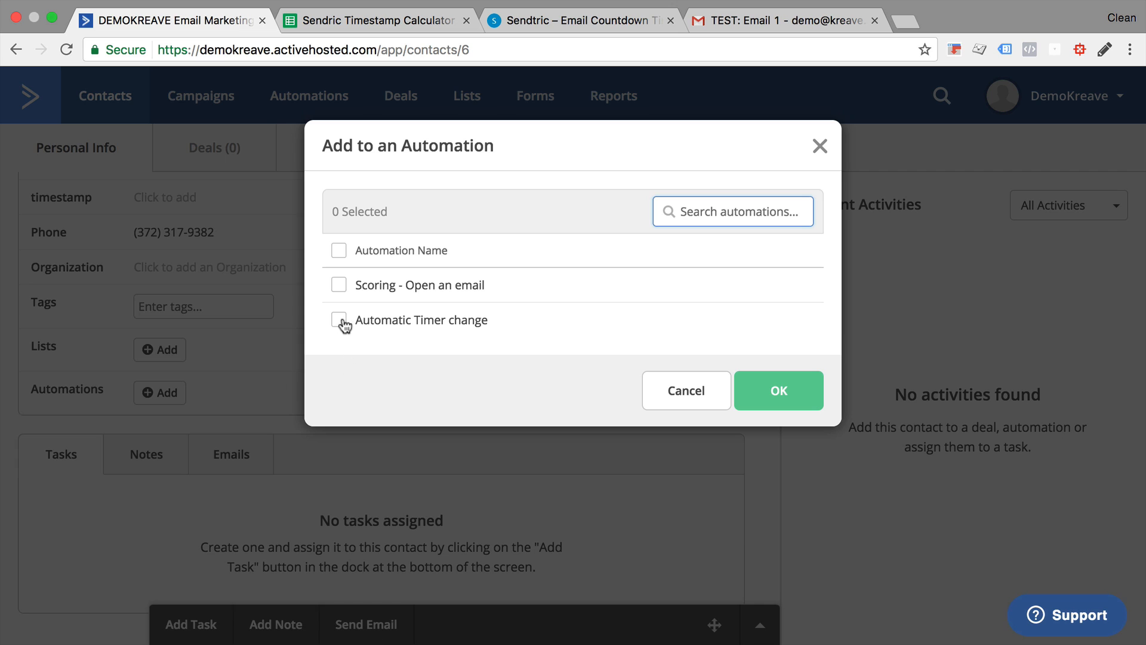
left_click(778, 390)
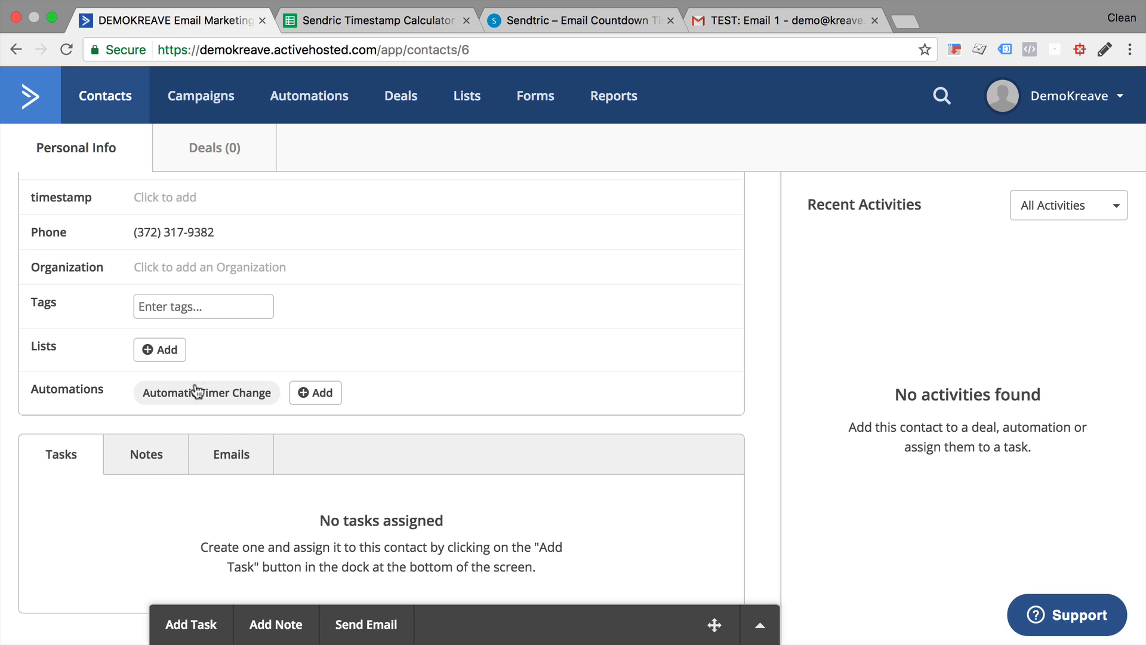
mouse_move(206, 393)
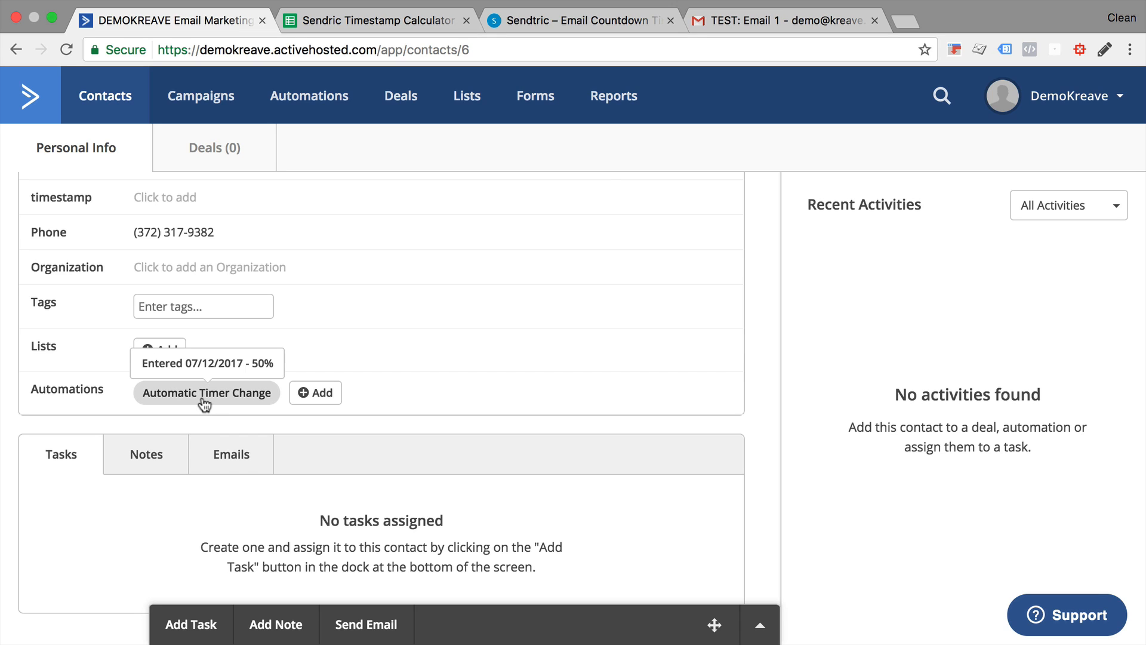
left_click(782, 20)
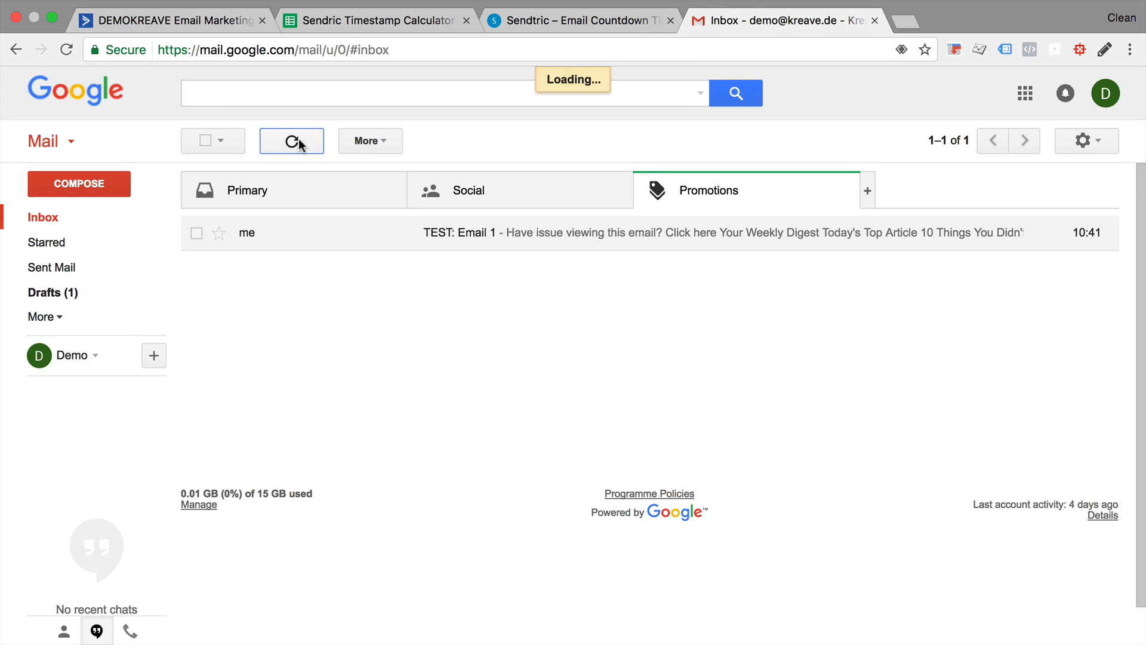
Step: Refresh Gmail, view Email 1 from DemoKreave with its running seven-hour timer, then return to ActiveCampaign
left_click(292, 140)
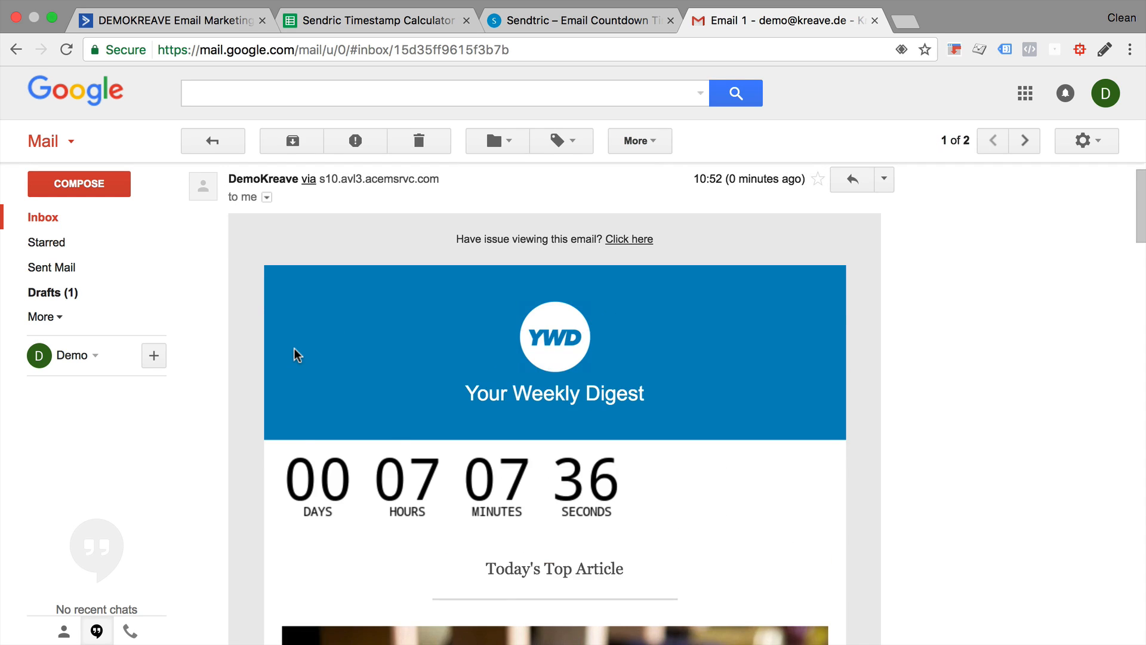
scroll("down", 3)
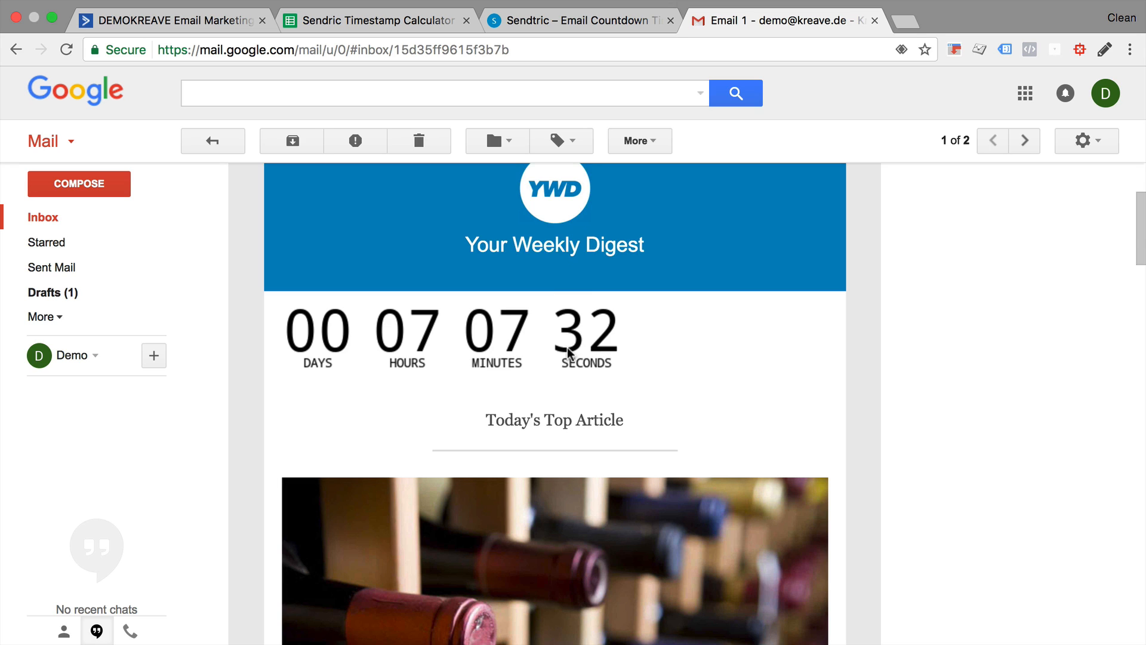
left_click(168, 20)
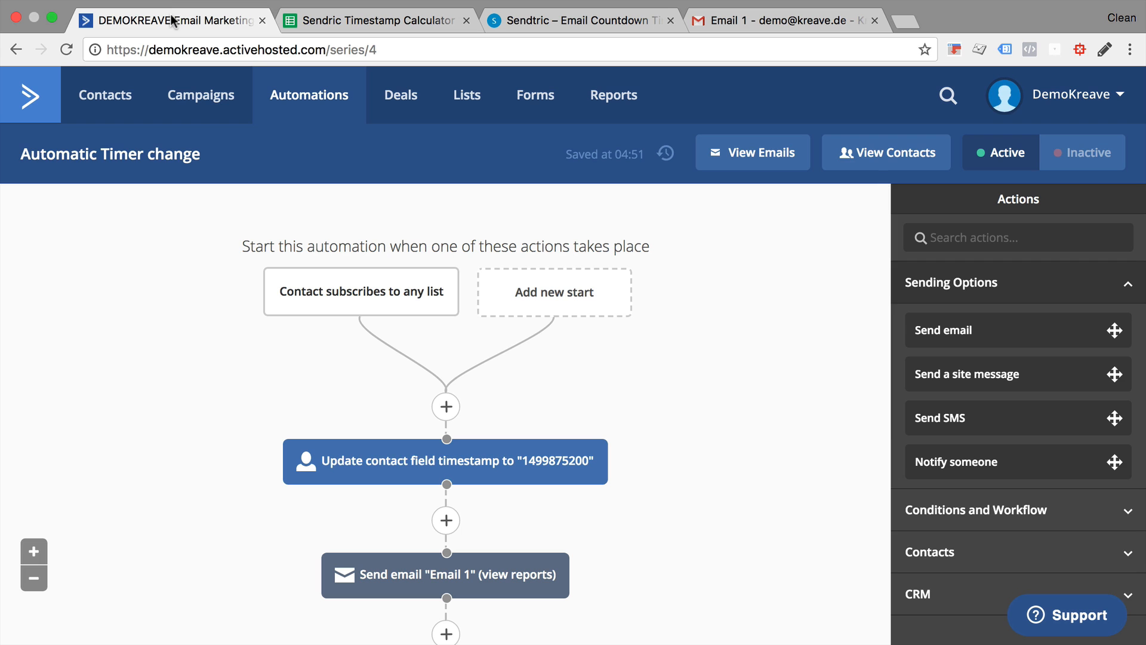
mouse_move(185, 336)
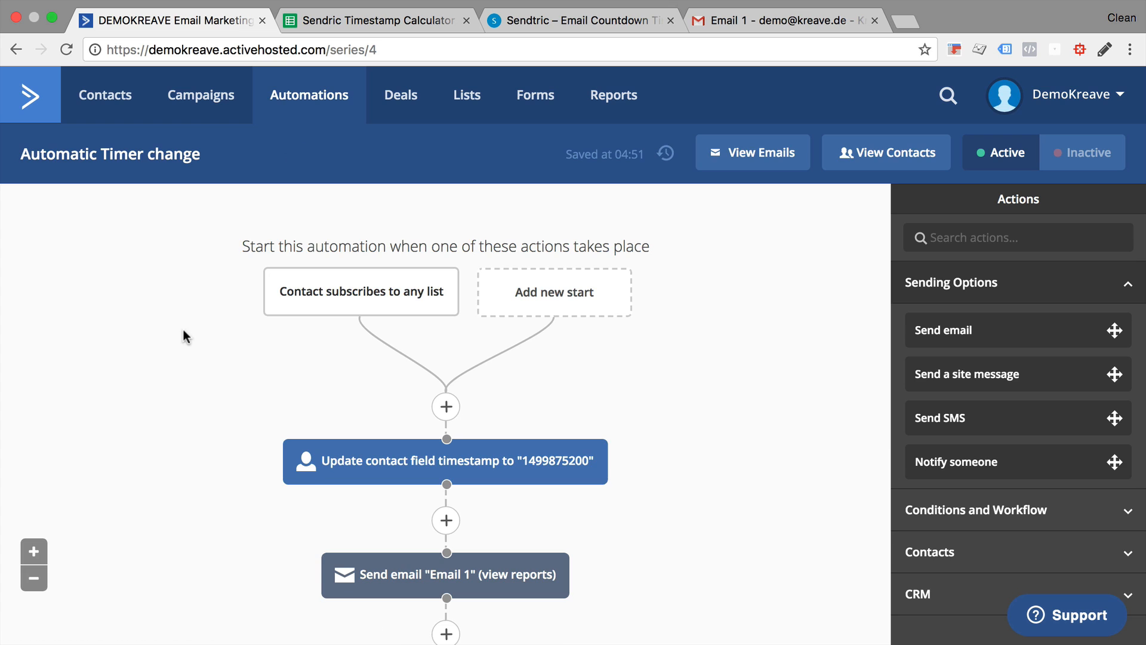
scroll("down", 3)
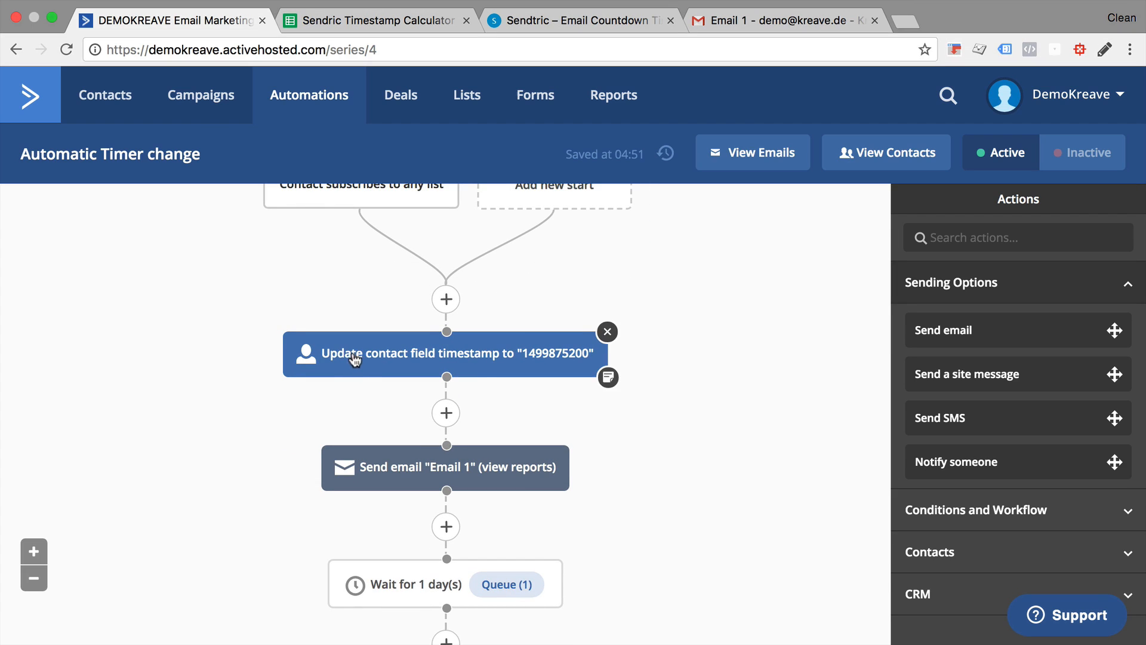
mouse_move(545, 324)
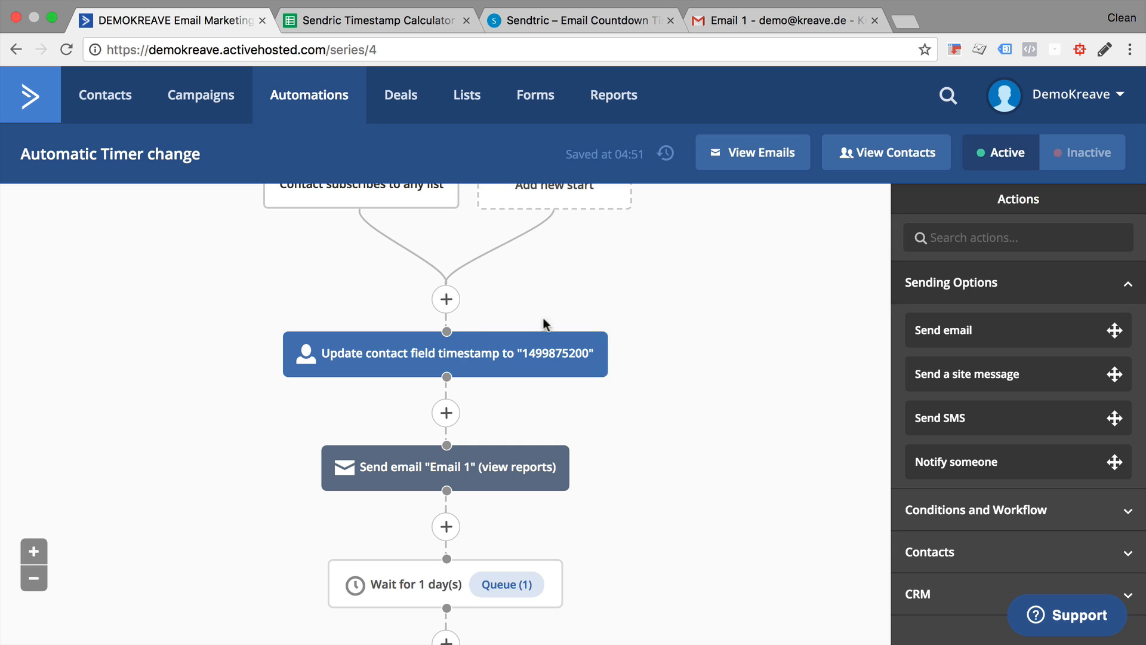
scroll("down", 3)
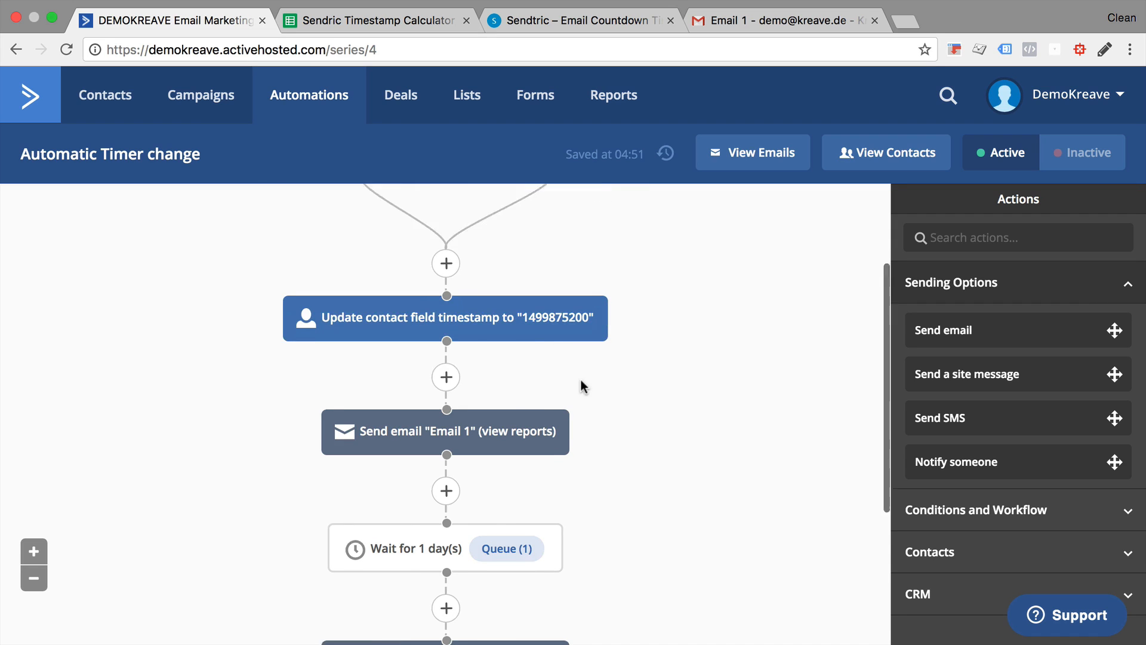
scroll("down", 3)
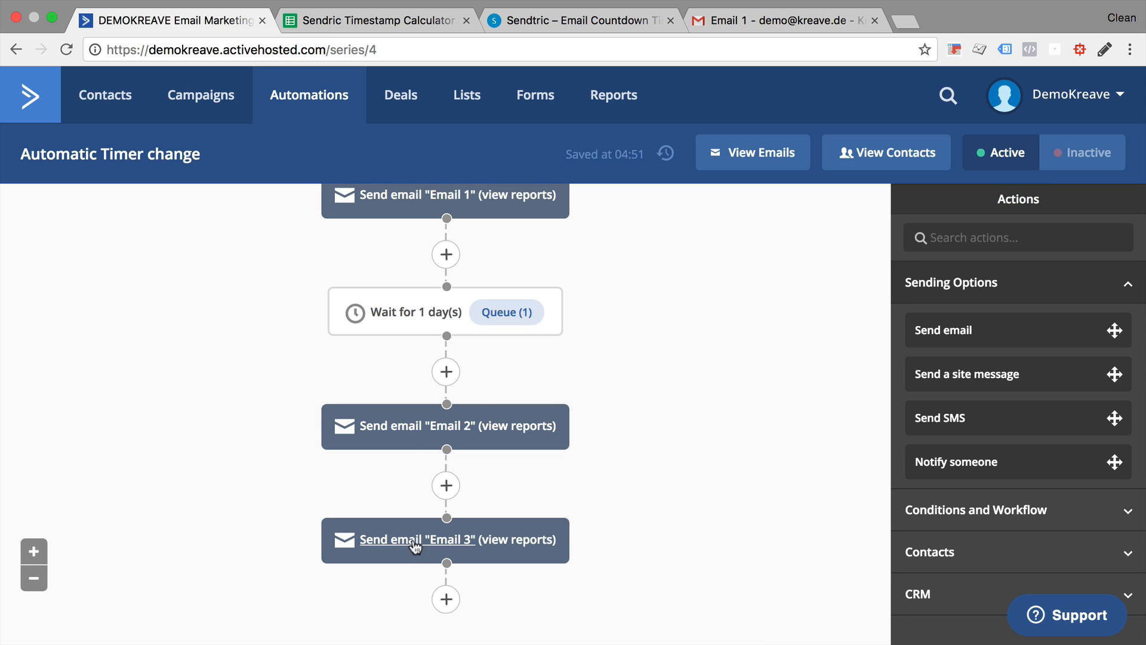
mouse_move(285, 474)
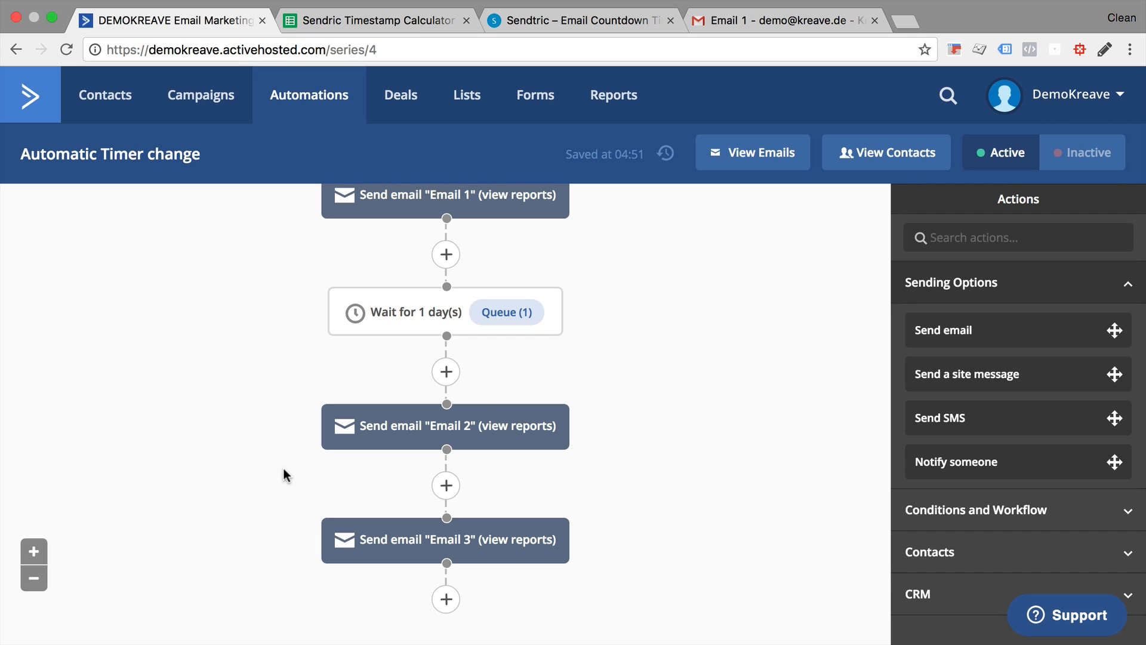
mouse_move(295, 575)
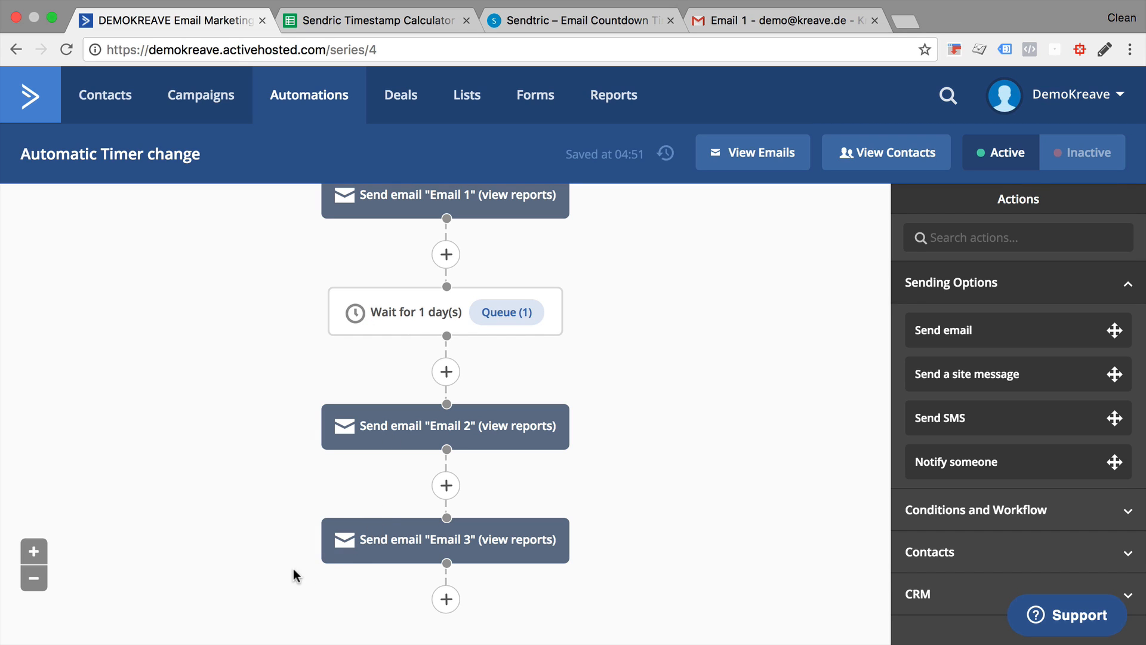
mouse_move(276, 570)
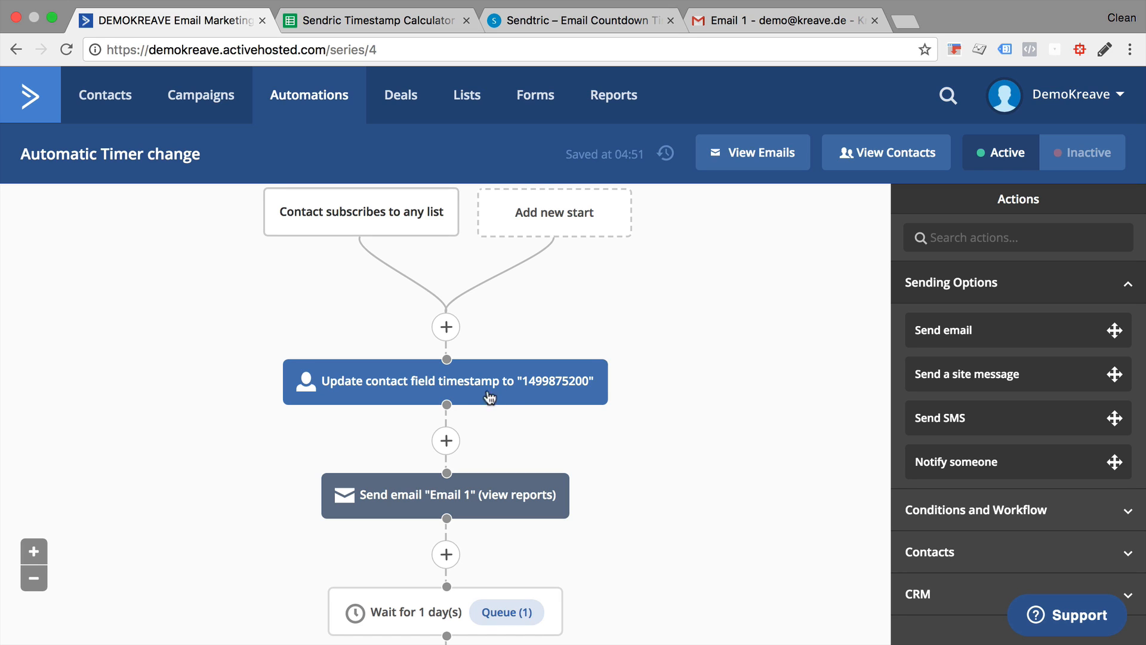
left_click(445, 381)
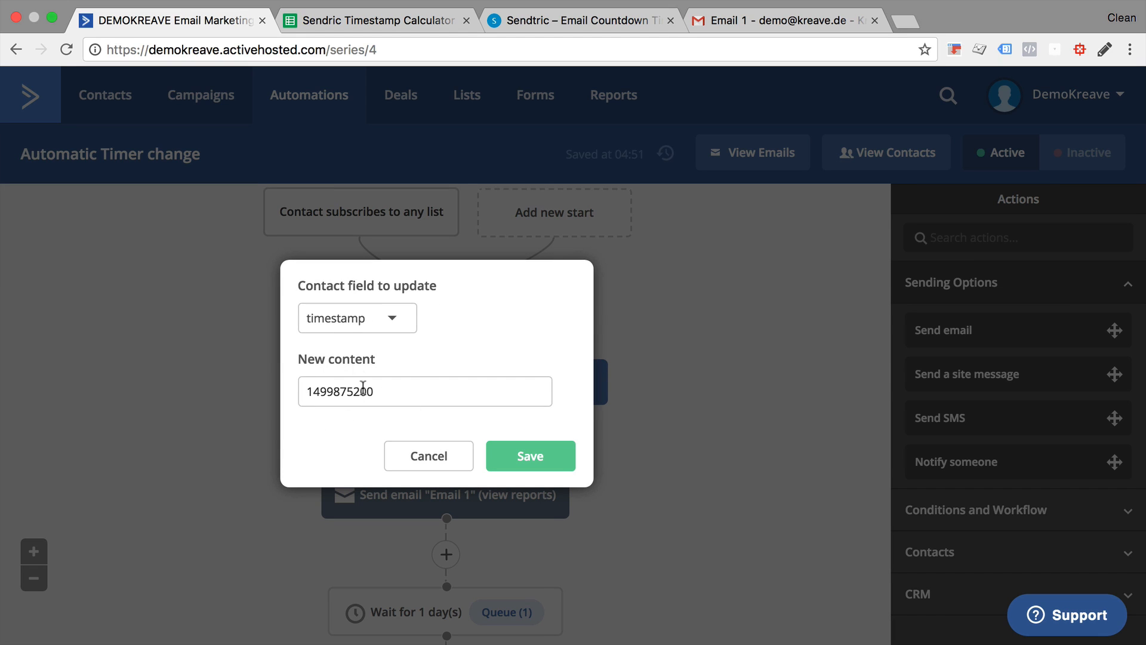
mouse_move(366, 414)
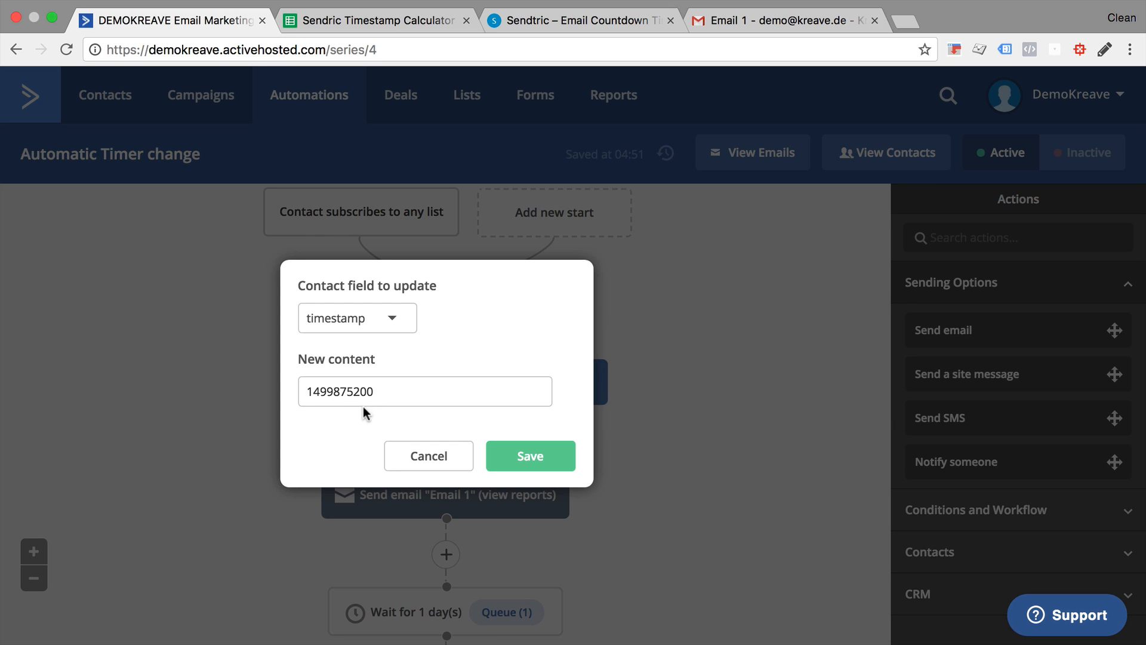